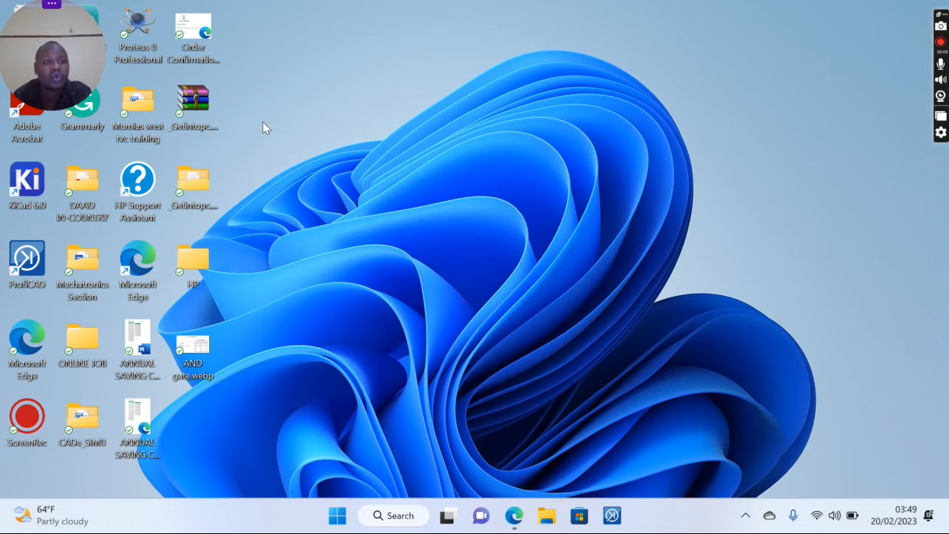
{"action": "mouse_move", "coordinate": [456, 91]}
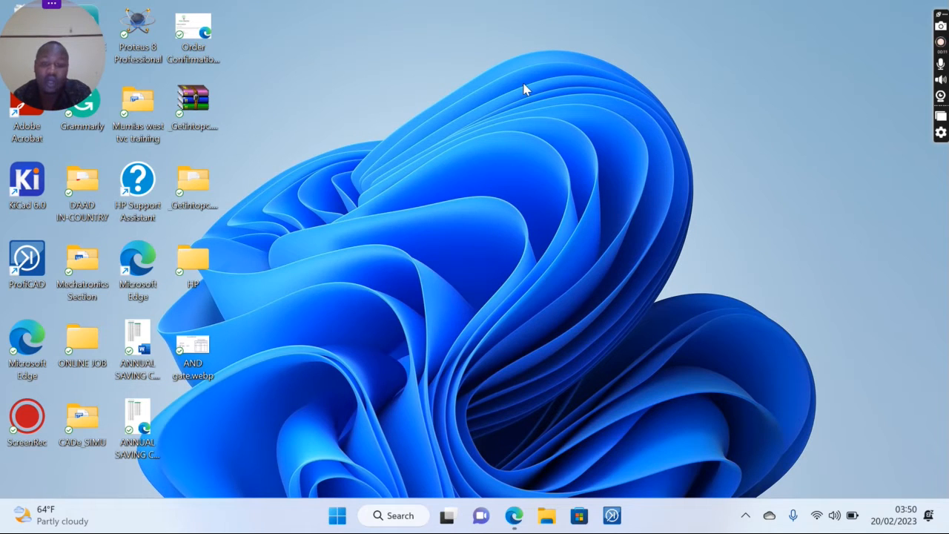
{"action": "mouse_move", "coordinate": [514, 515]}
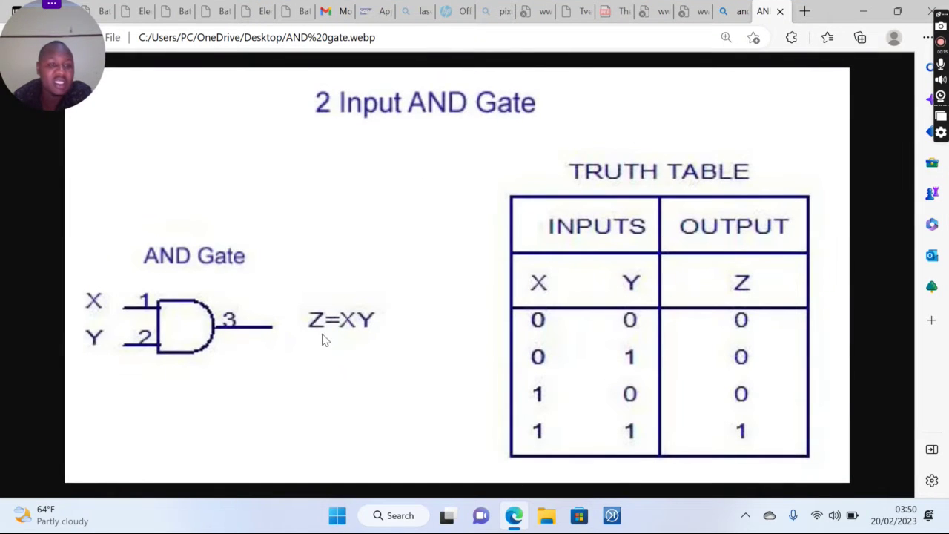
{"action": "mouse_move", "coordinate": [176, 259]}
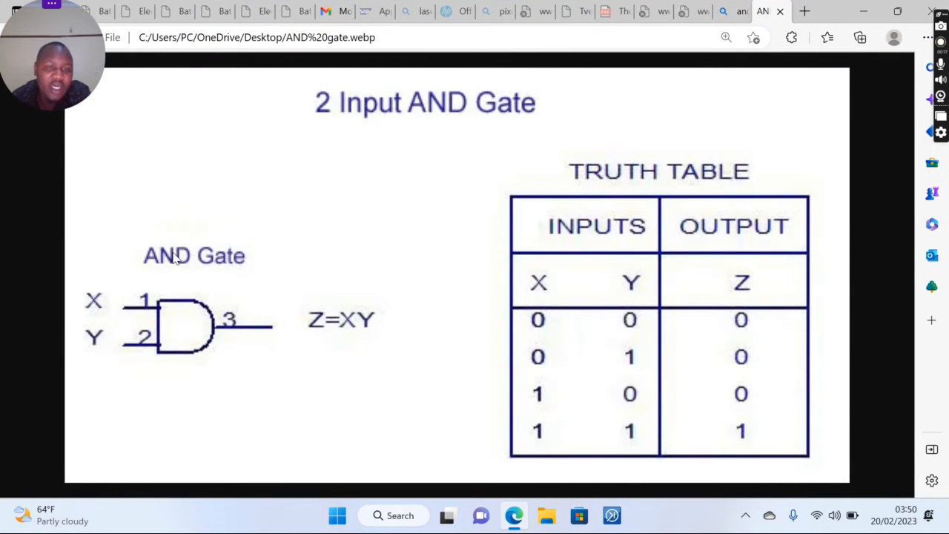
{"action": "mouse_move", "coordinate": [525, 111]}
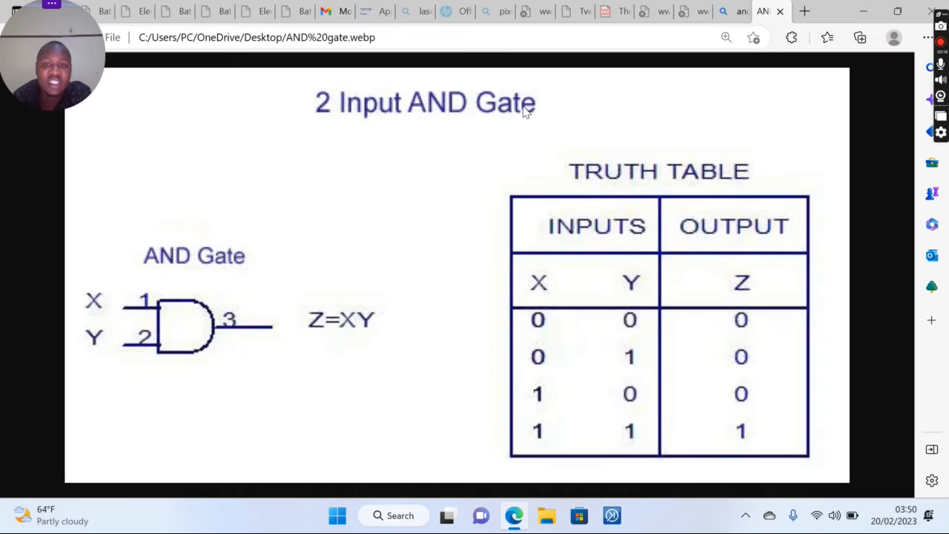
{"action": "mouse_move", "coordinate": [191, 355]}
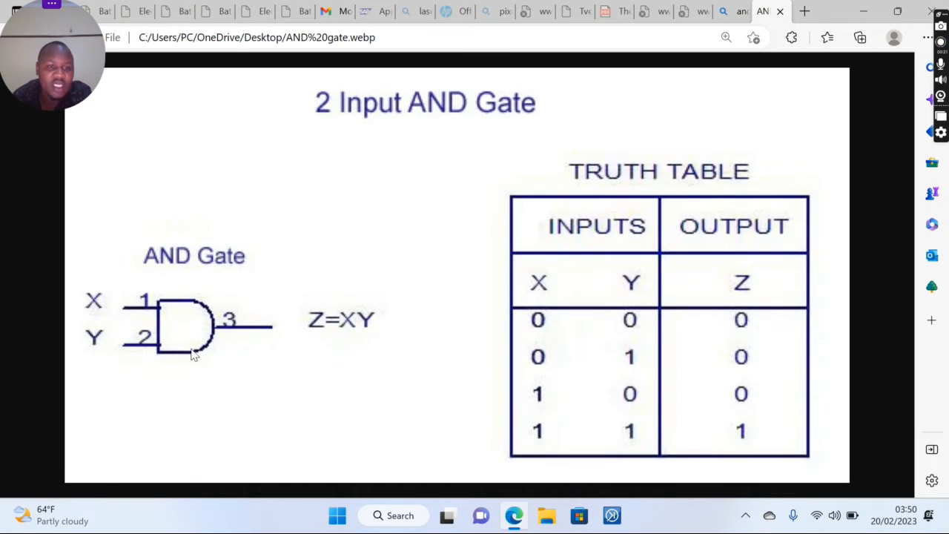
{"action": "mouse_move", "coordinate": [109, 309]}
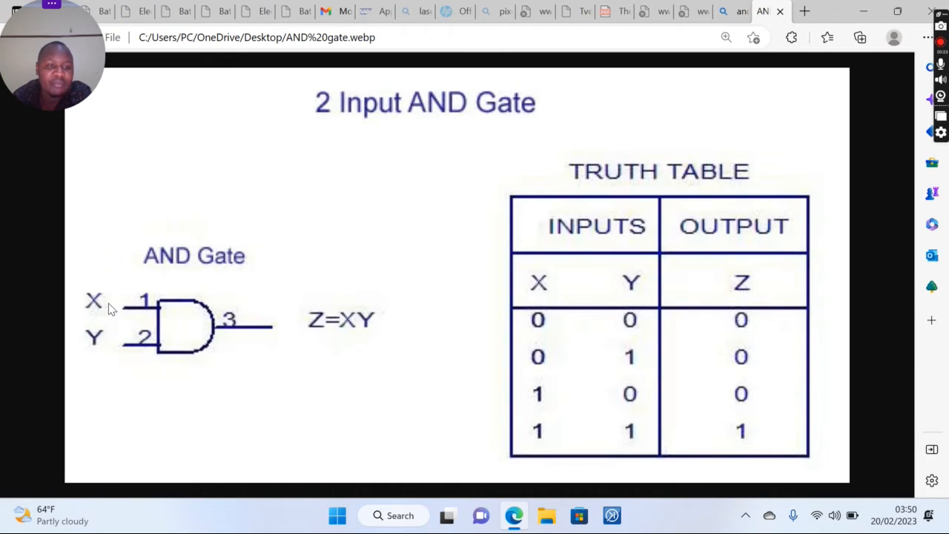
{"action": "mouse_move", "coordinate": [248, 336]}
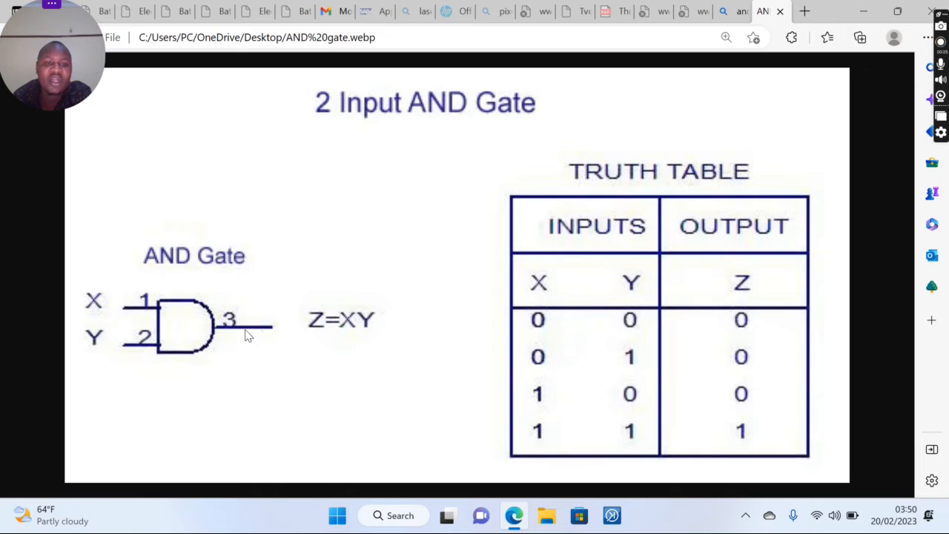
{"action": "mouse_move", "coordinate": [374, 329]}
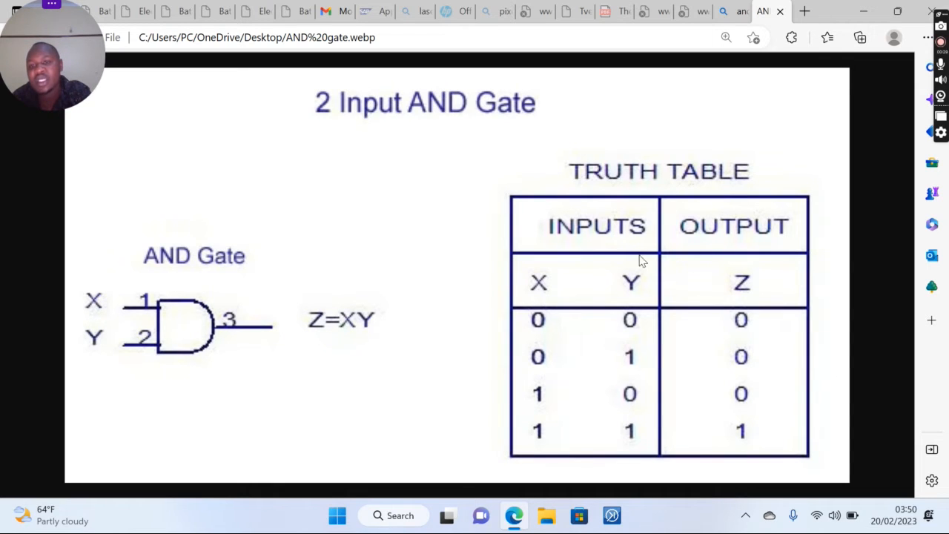
{"action": "mouse_move", "coordinate": [600, 324]}
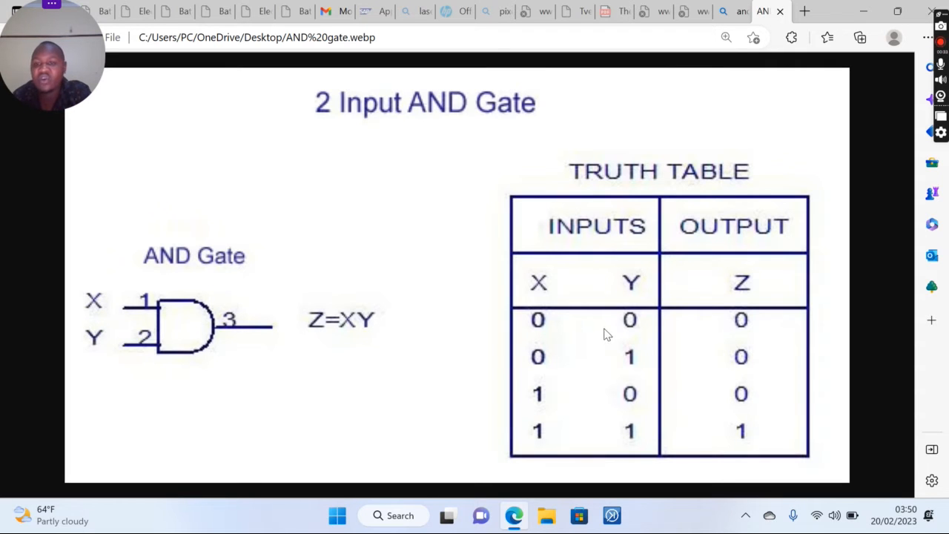
{"action": "mouse_move", "coordinate": [549, 349]}
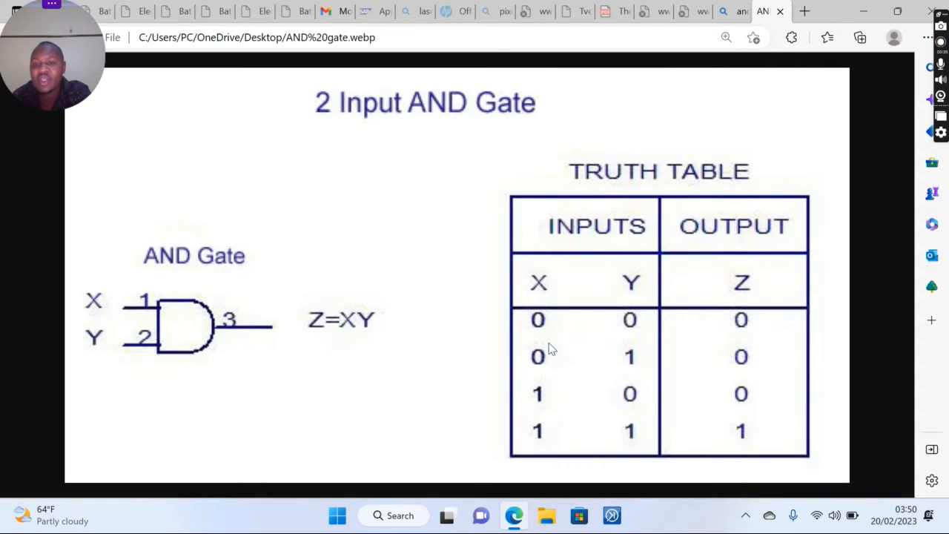
{"action": "mouse_move", "coordinate": [758, 321]}
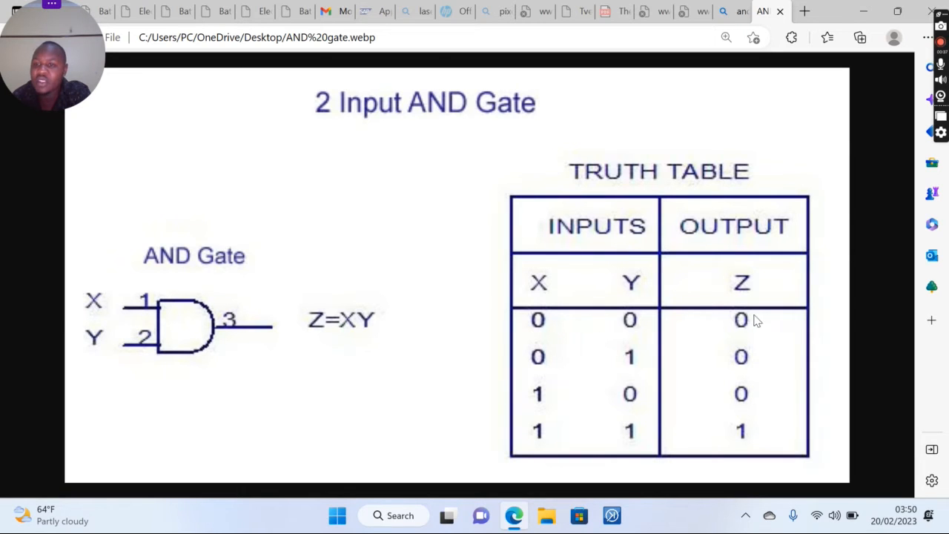
{"action": "mouse_move", "coordinate": [560, 371]}
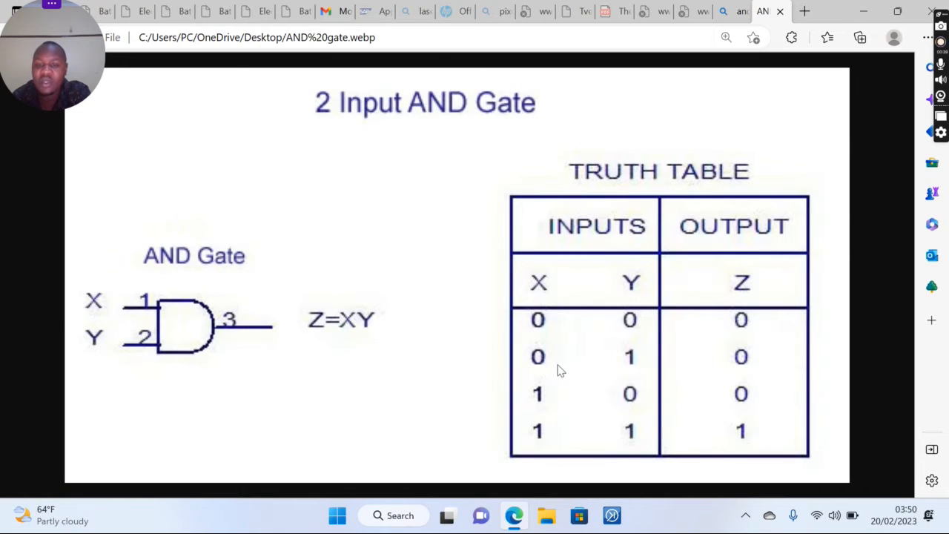
{"action": "mouse_move", "coordinate": [762, 368]}
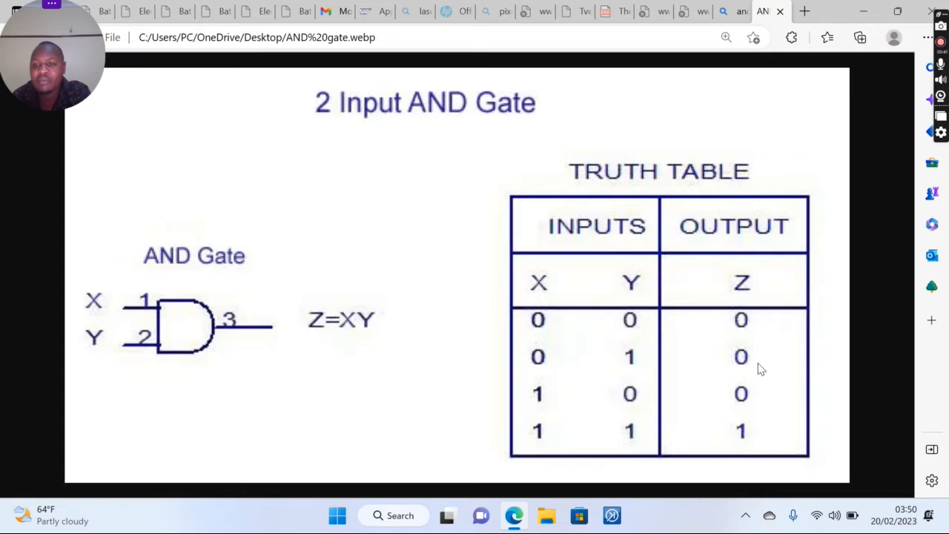
{"action": "mouse_move", "coordinate": [644, 343]}
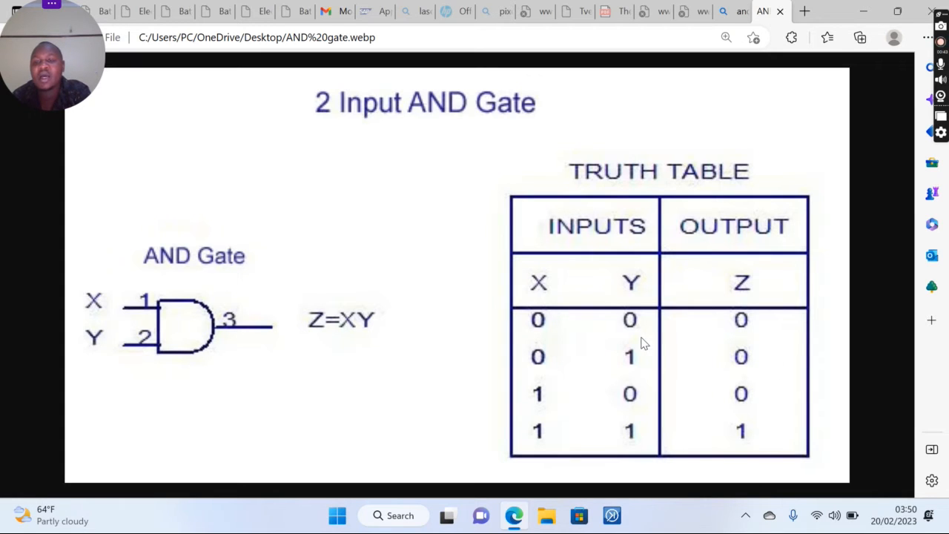
{"action": "mouse_move", "coordinate": [771, 439]}
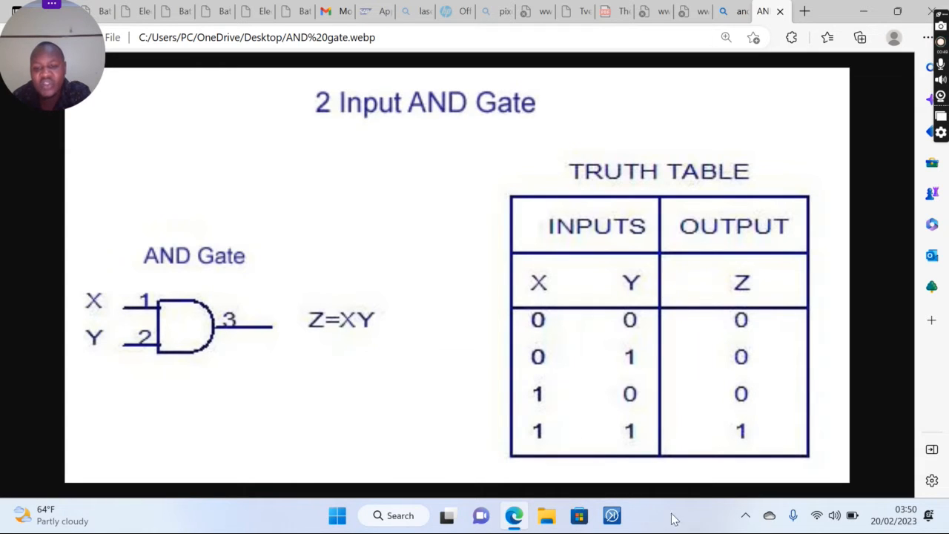
{"action": "mouse_move", "coordinate": [562, 444]}
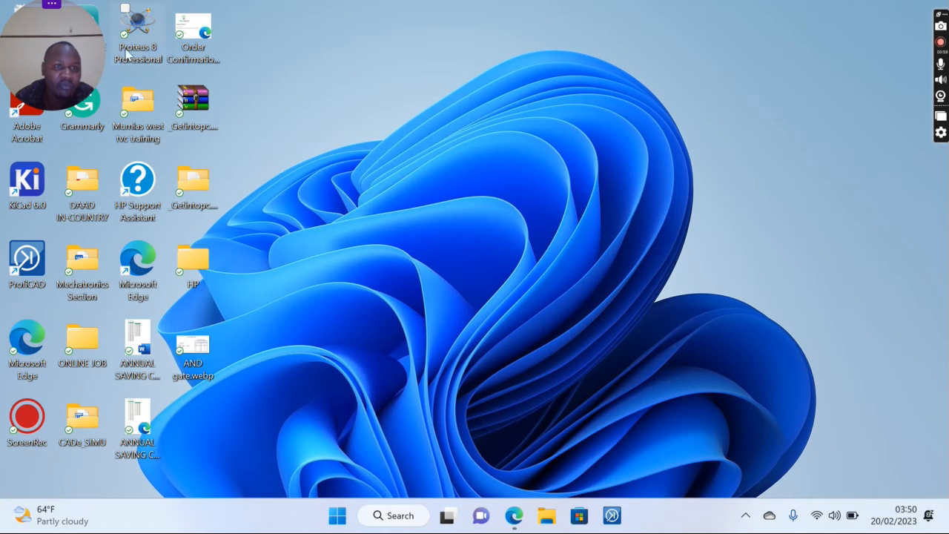
- Launch Proteus 8 Professional from the desktop and start a New Project
{"action": "double_click", "coordinate": [137, 29]}
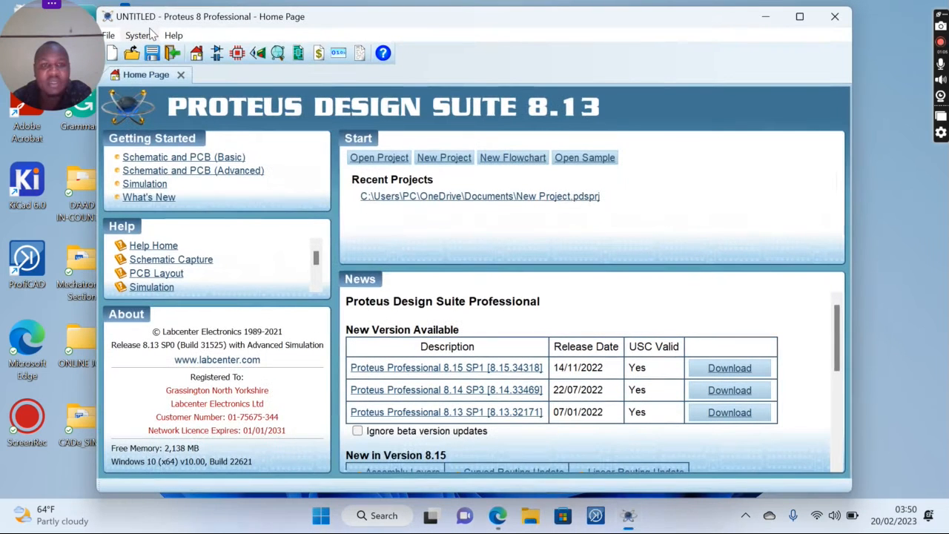
{"action": "mouse_move", "coordinate": [459, 270]}
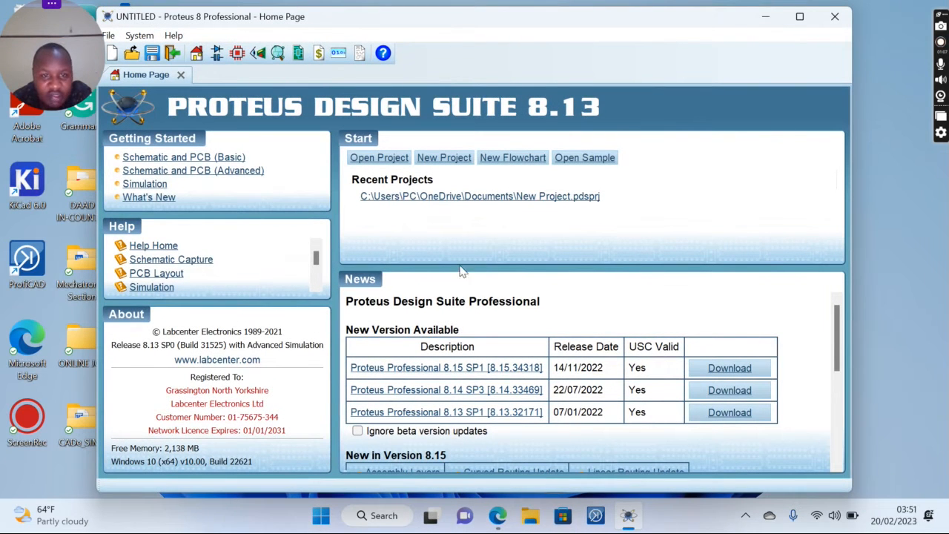
{"action": "mouse_move", "coordinate": [444, 157]}
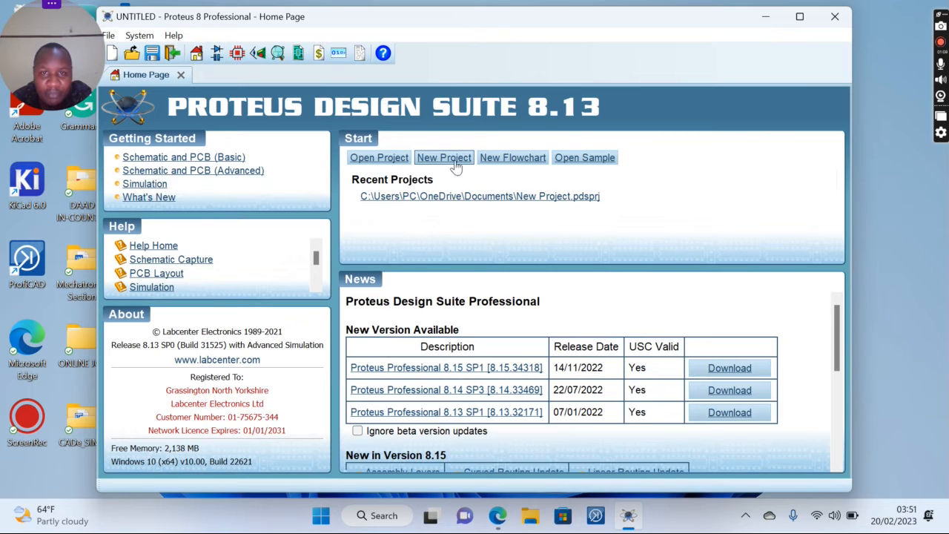
{"action": "left_click", "coordinate": [445, 158]}
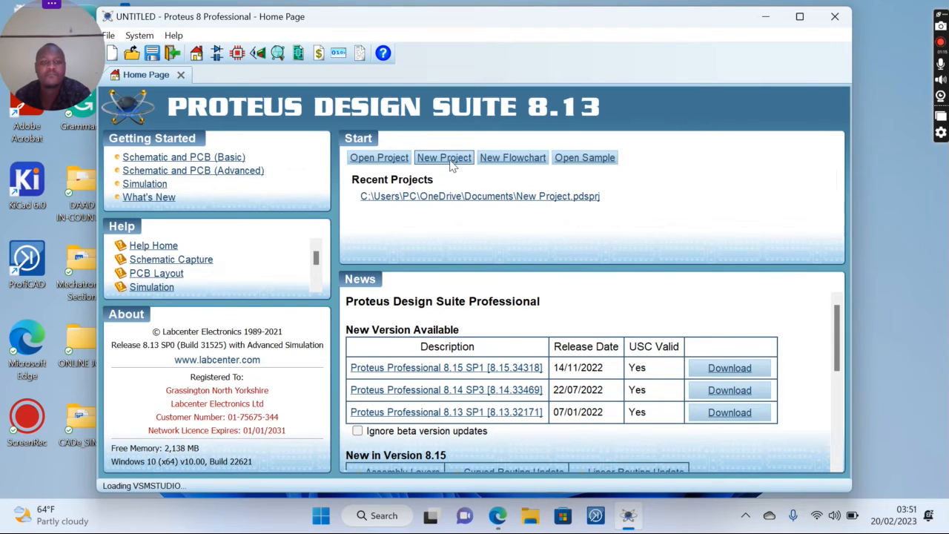
- Name the new project 'AND gate Simulation'
{"action": "left_click", "coordinate": [444, 157]}
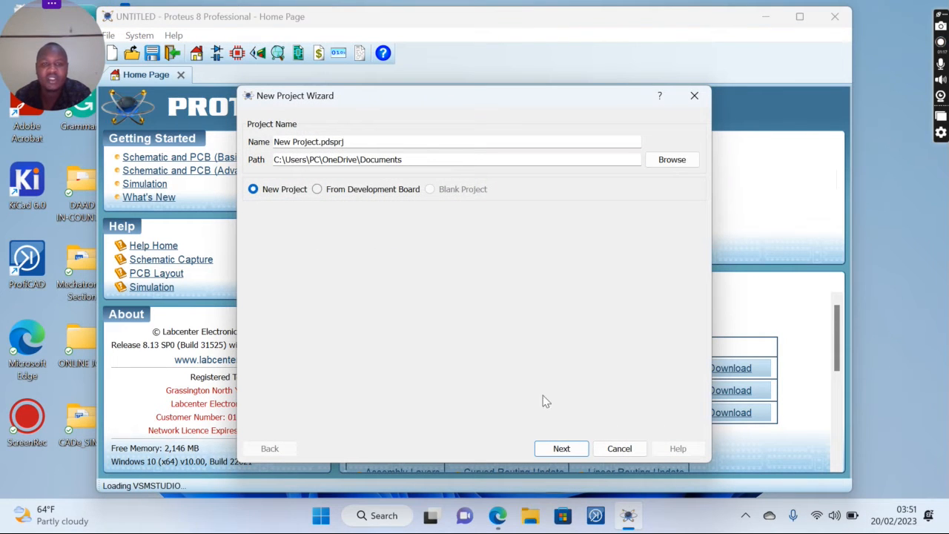
{"action": "left_click", "coordinate": [562, 448]}
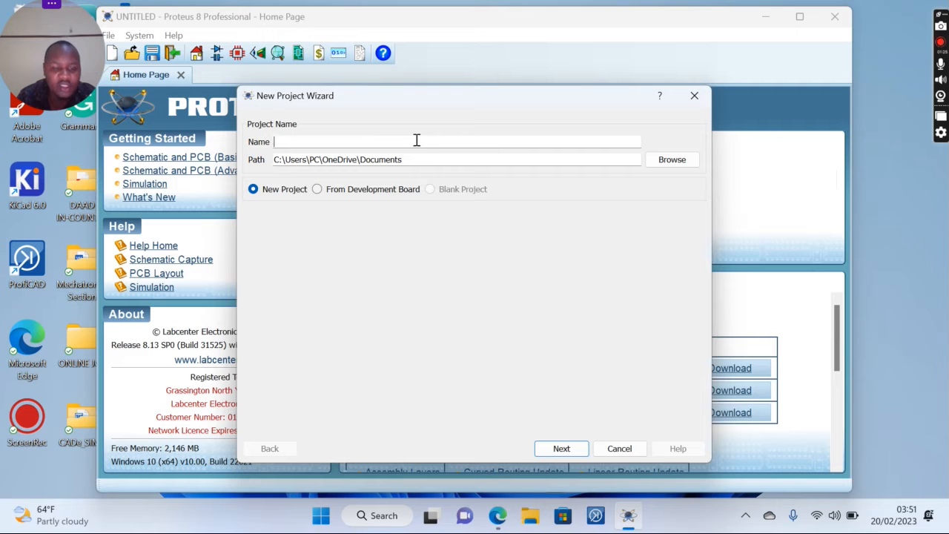
{"action": "type", "text": "AND"}
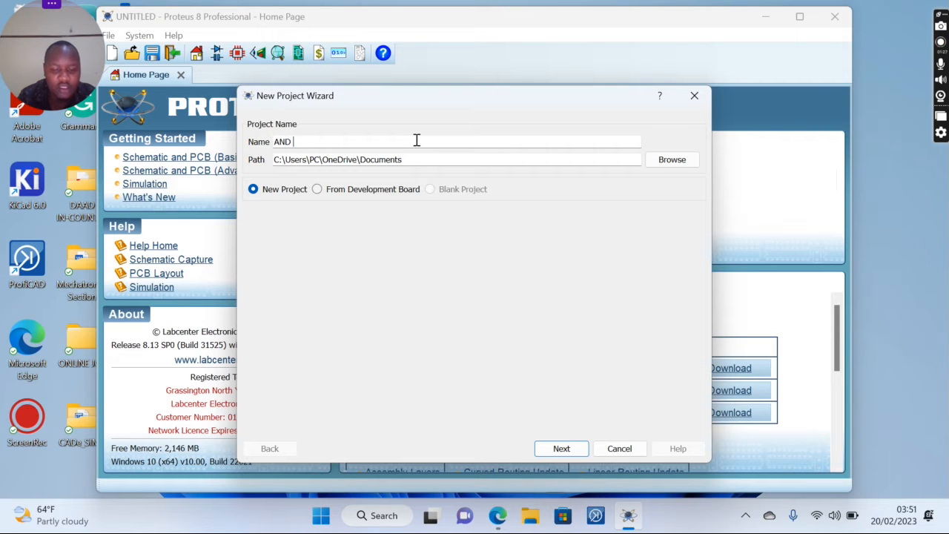
{"action": "type", "text": "gate Si"}
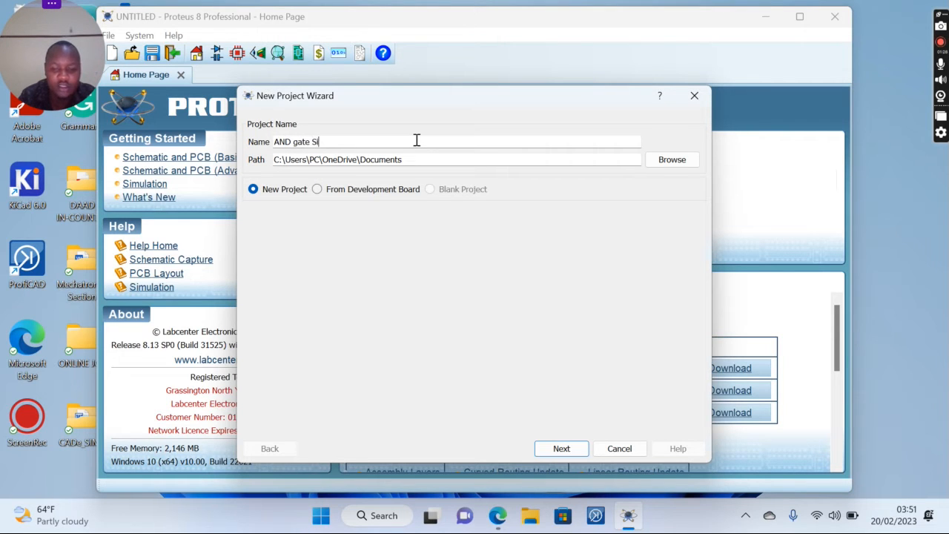
{"action": "type", "text": "mulation"}
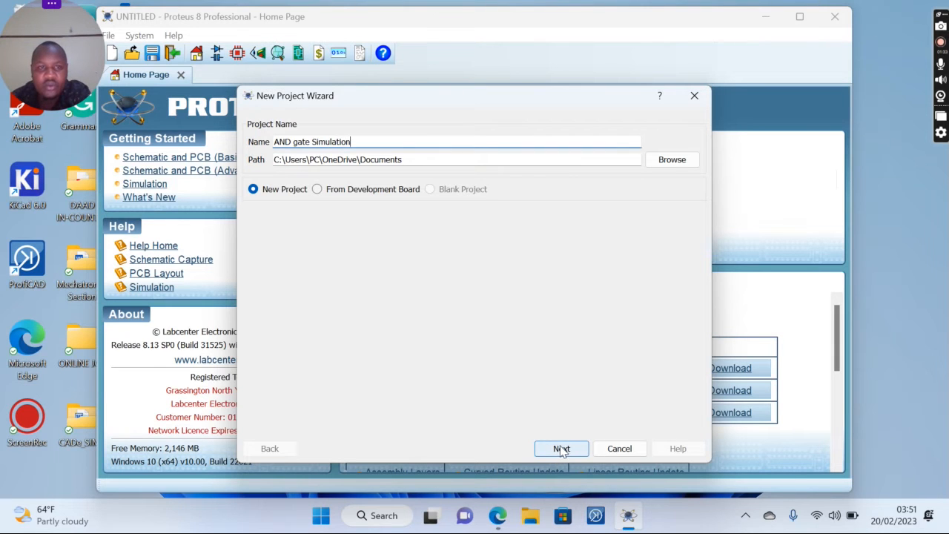
{"action": "left_click", "coordinate": [561, 448]}
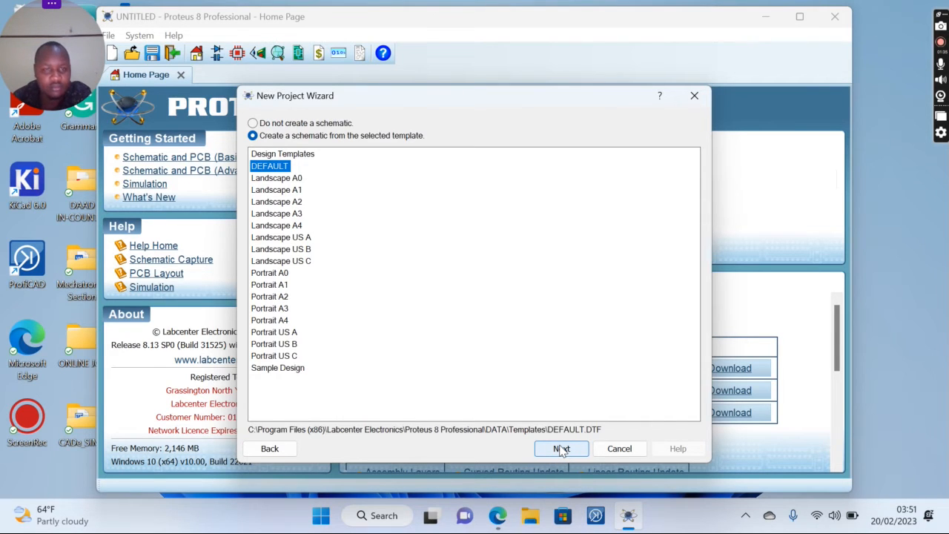
- Keep the DEFAULT schematic, no PCB layout and no firmware, and finish the wizard
{"action": "left_click", "coordinate": [561, 448]}
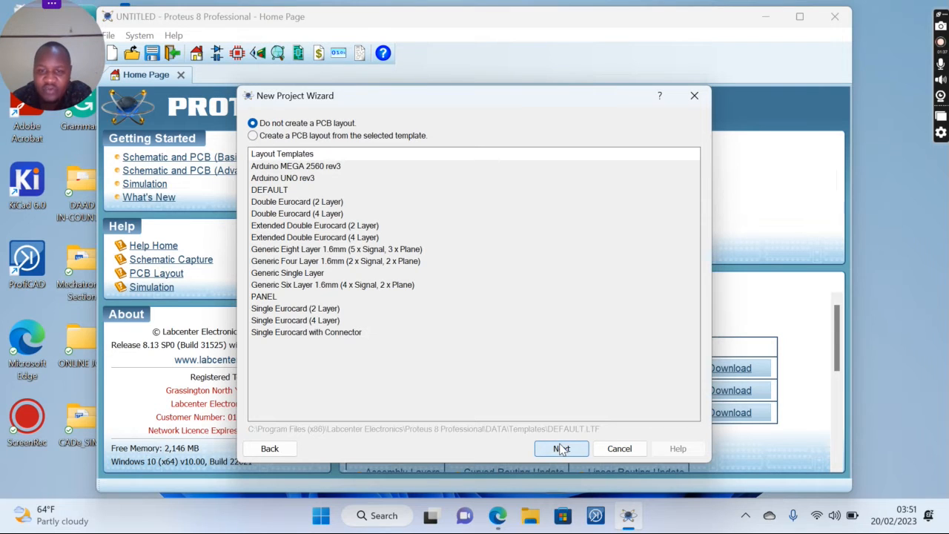
{"action": "left_click", "coordinate": [562, 448]}
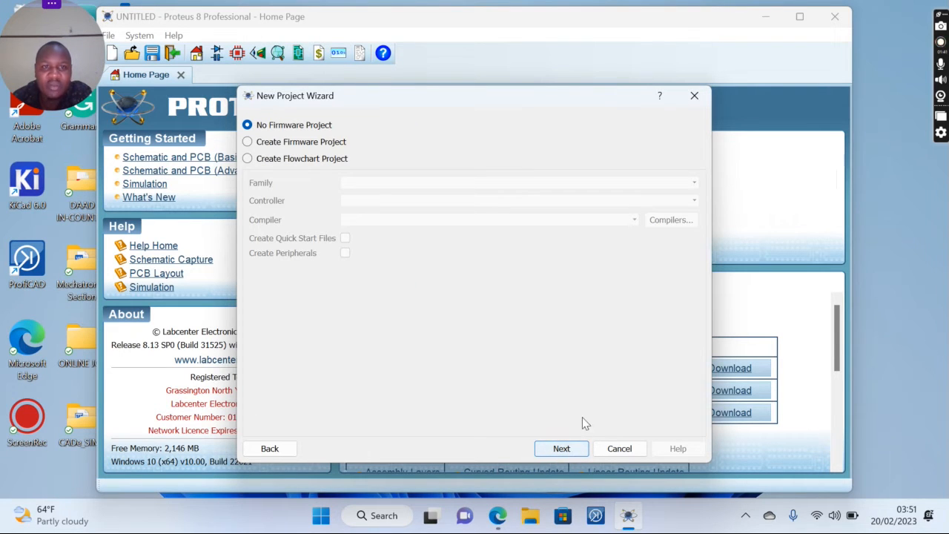
{"action": "left_click", "coordinate": [562, 448]}
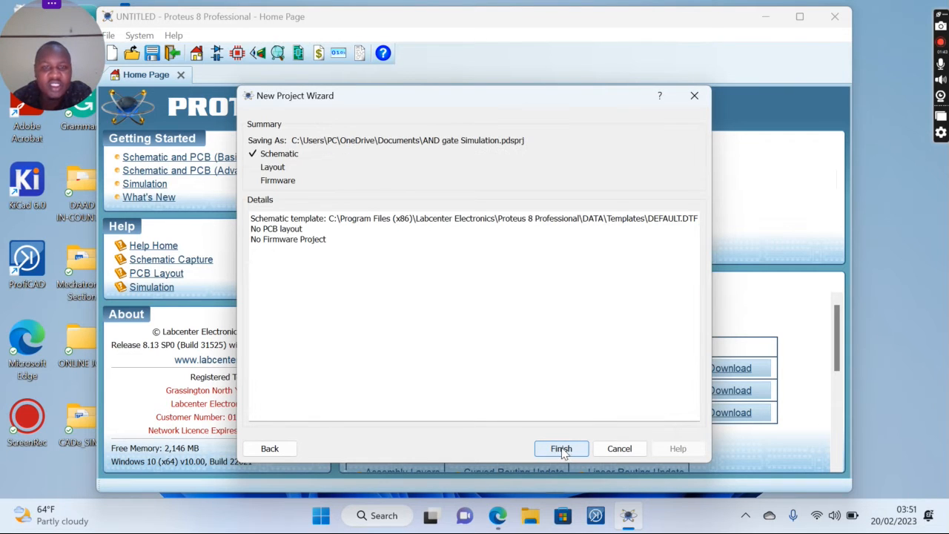
{"action": "left_click", "coordinate": [561, 448]}
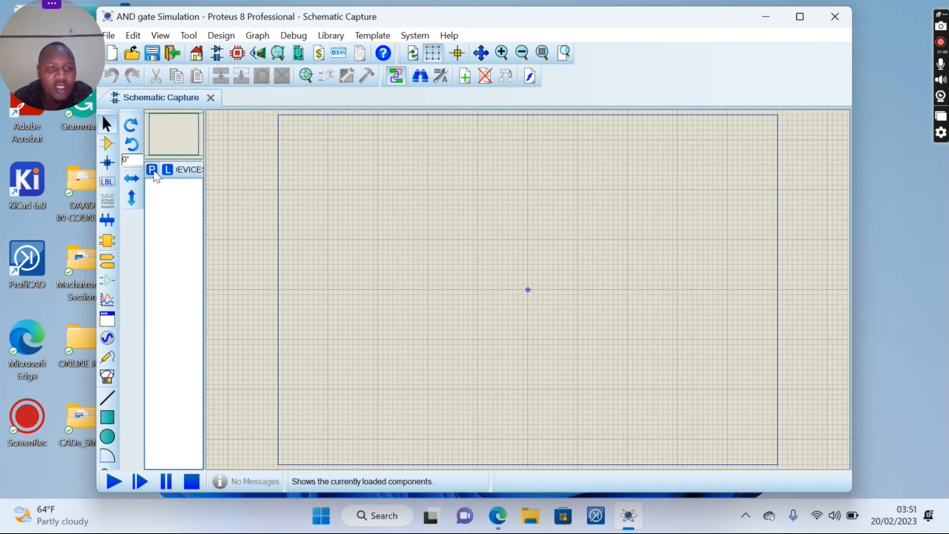
- Search 'and', 'logicpro' and 'logicsta' in Pick Devices, adding AND, LOGICPROBE and LOGICSTATE
{"action": "left_click", "coordinate": [151, 170]}
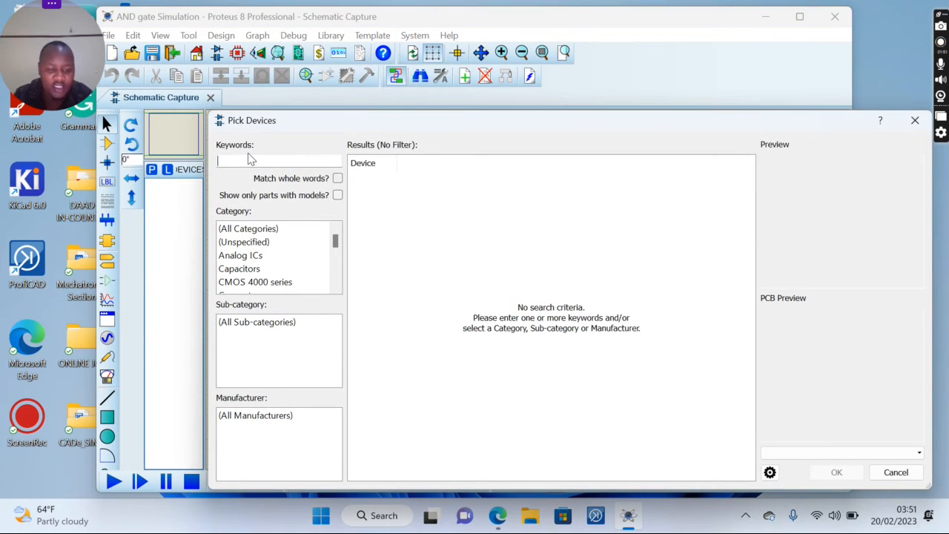
{"action": "type", "text": "and"}
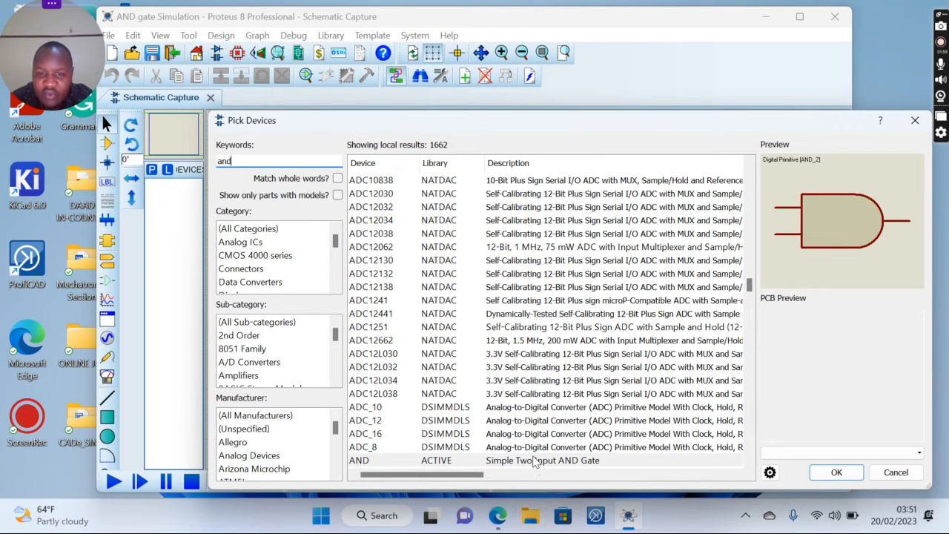
{"action": "left_click", "coordinate": [542, 460]}
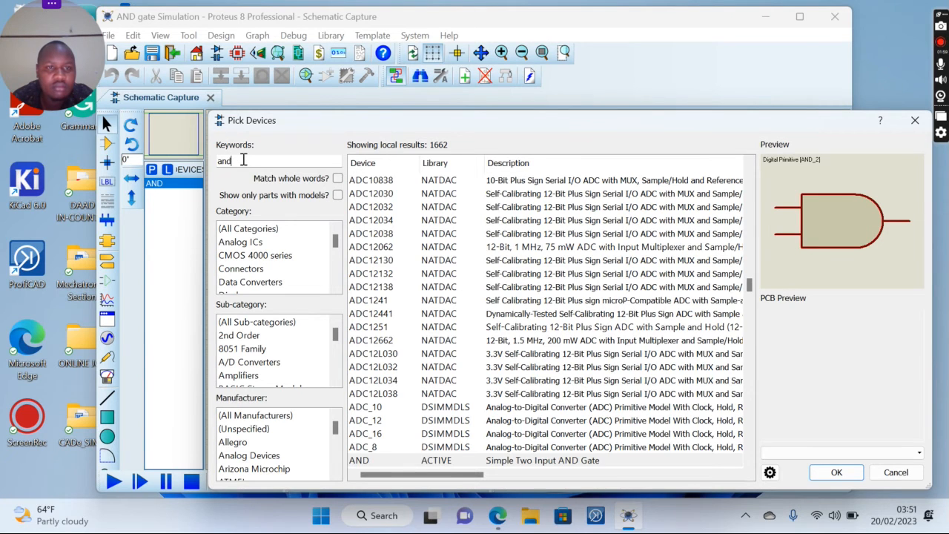
{"action": "type", "text": "logicp"}
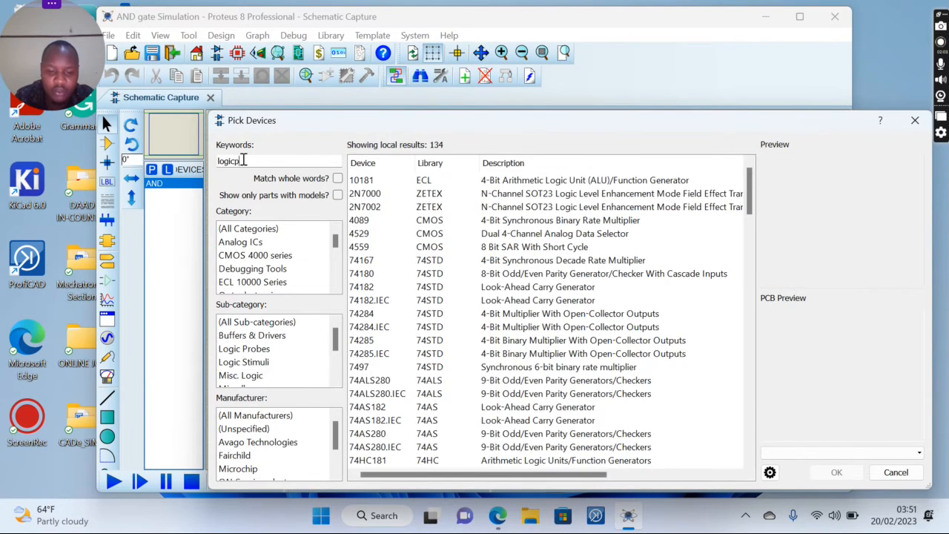
{"action": "type", "text": "ro"}
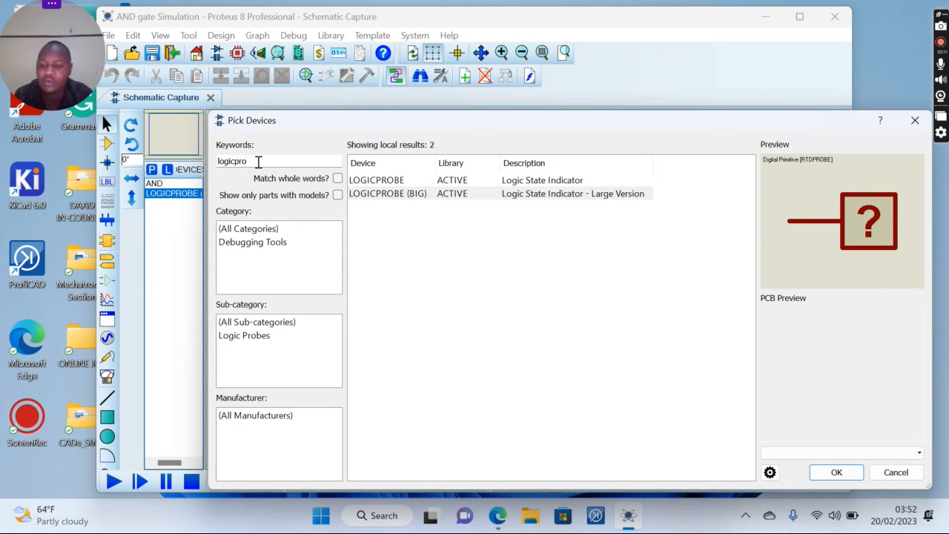
{"action": "key", "text": "BackSpace"}
{"action": "type", "text": "sta"}
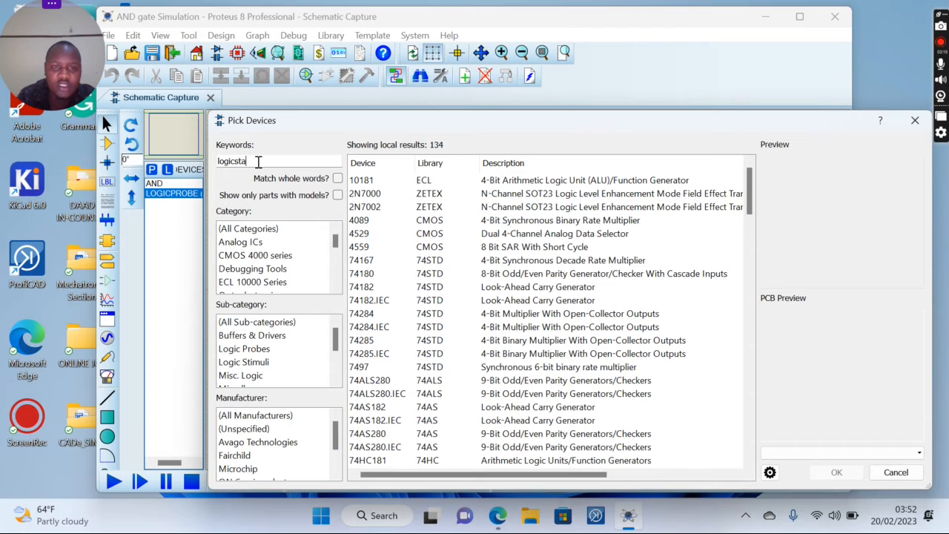
{"action": "type", "text": "logicsta"}
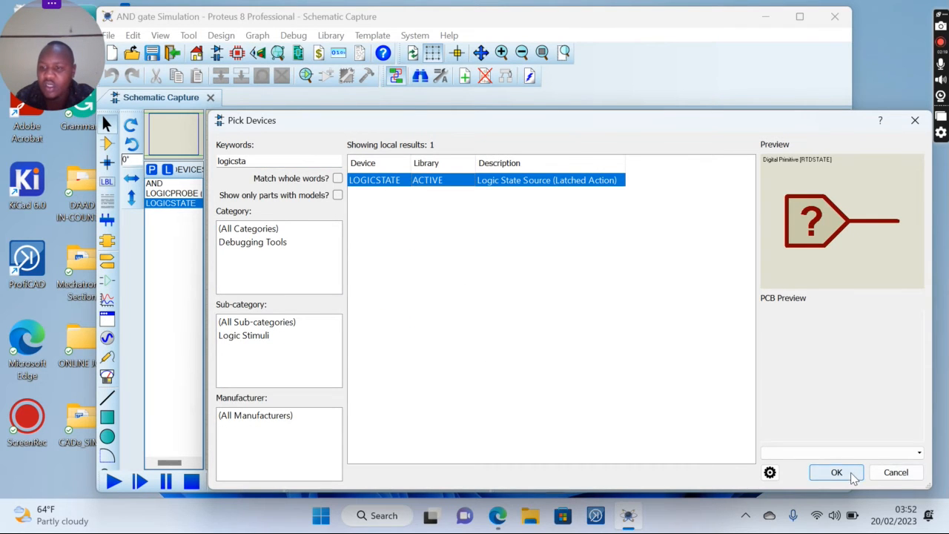
{"action": "left_click", "coordinate": [837, 472]}
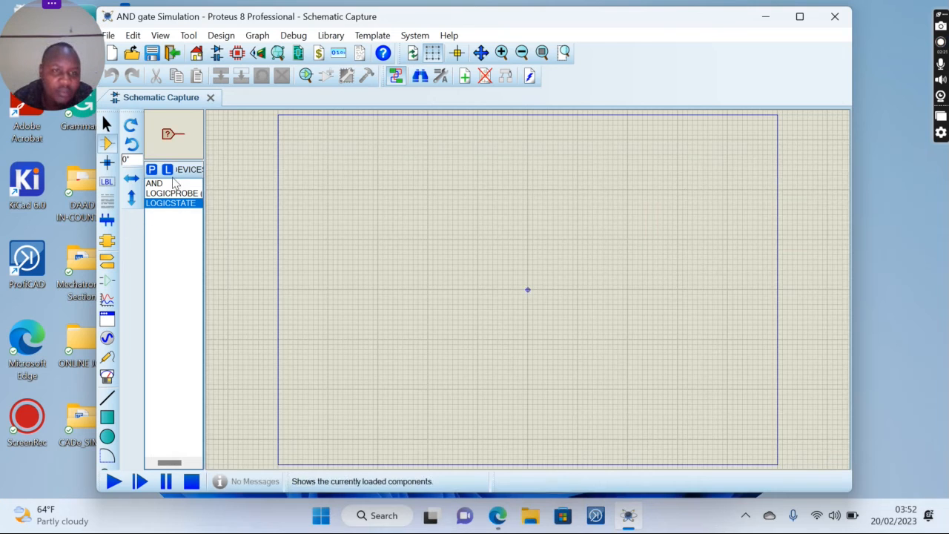
- Place the AND gate U1 on the sheet and a logic probe after its output
{"action": "left_click", "coordinate": [154, 183]}
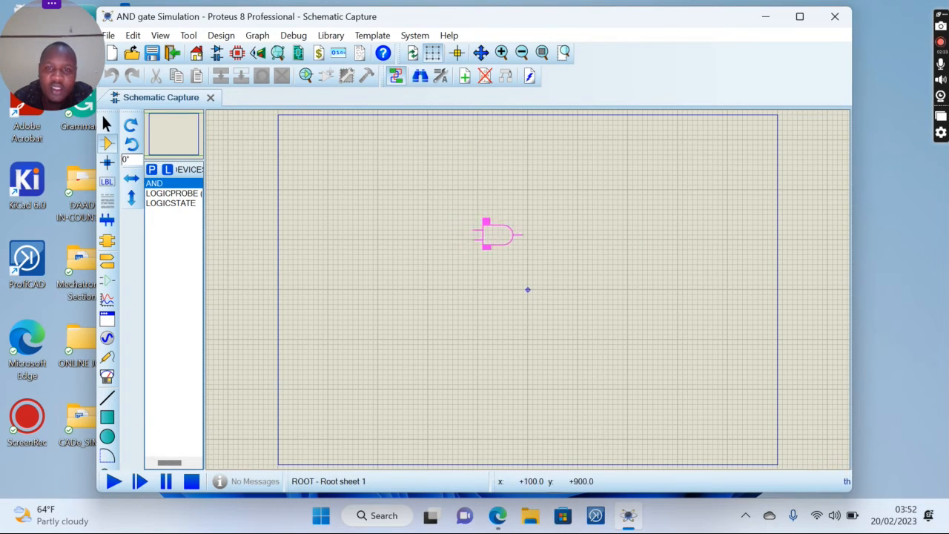
{"action": "left_click", "coordinate": [508, 237]}
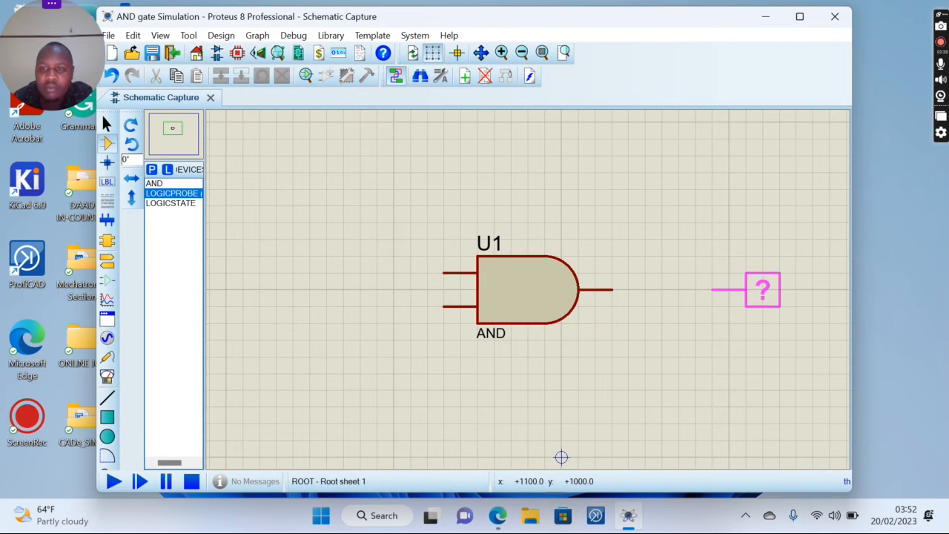
{"action": "left_click_drag", "start_coordinate": [762, 290], "coordinate": [710, 290]}
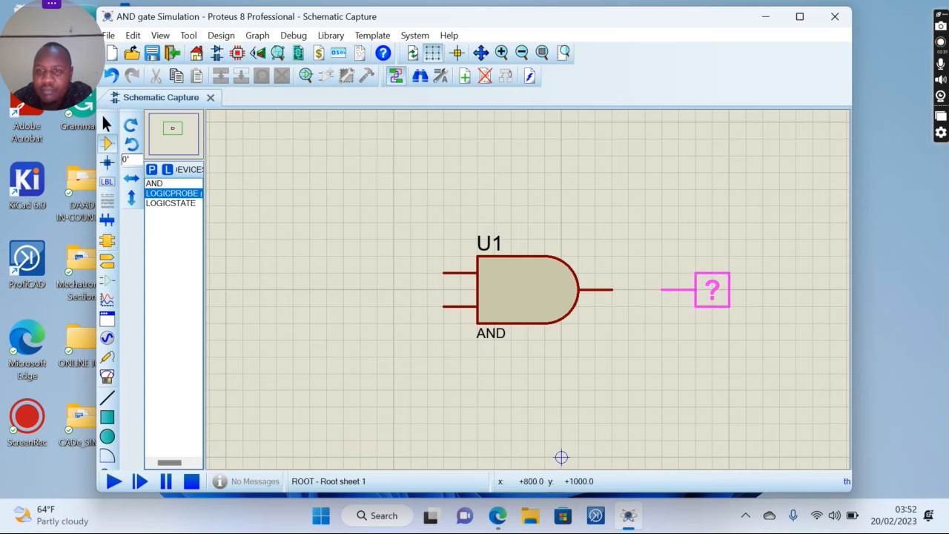
{"action": "left_click", "coordinate": [171, 203]}
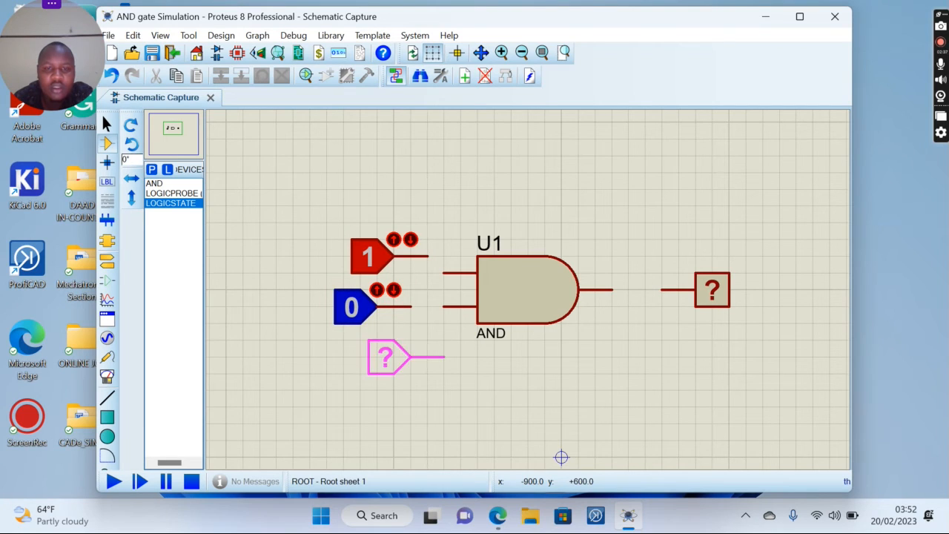
- Place two logic state sources before the gate inputs and set both to 1
{"action": "left_click_drag", "start_coordinate": [386, 358], "coordinate": [374, 374]}
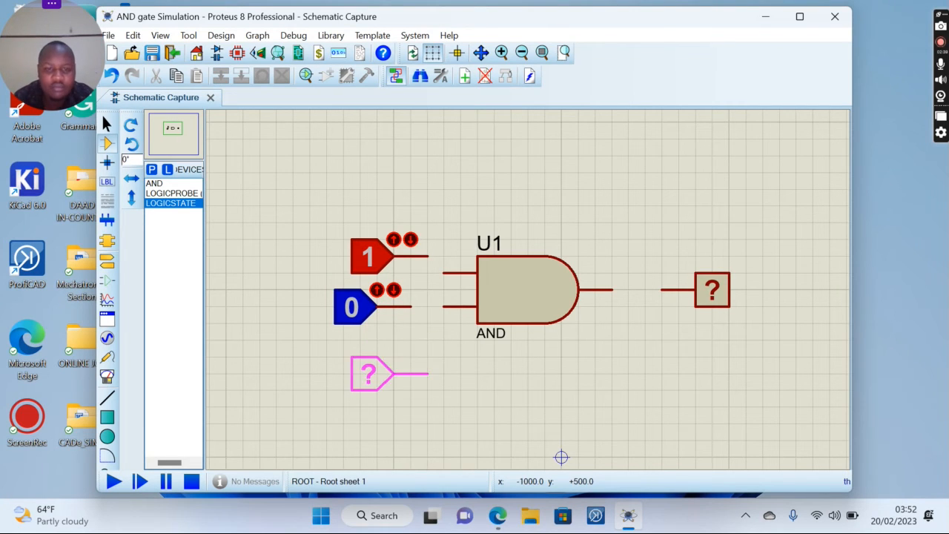
{"action": "left_click", "coordinate": [352, 308]}
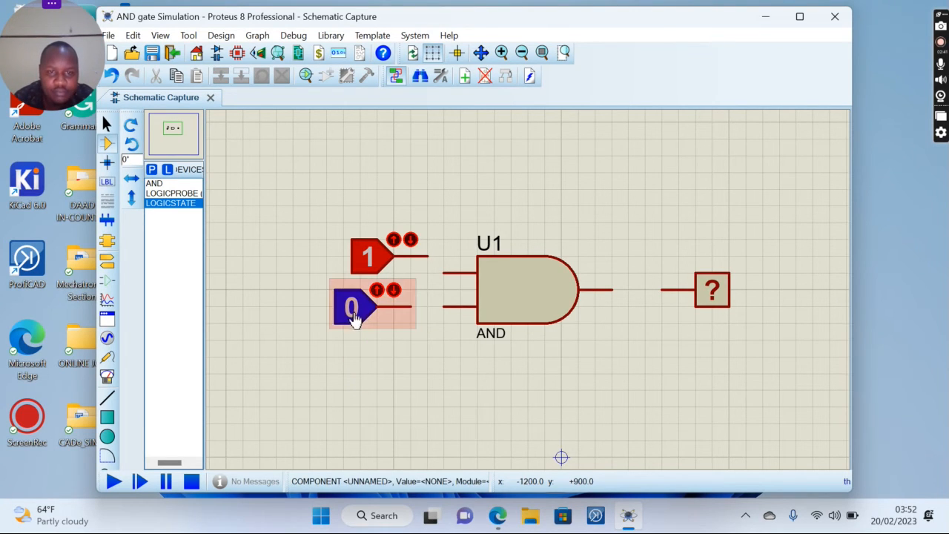
{"action": "right_click", "coordinate": [352, 308]}
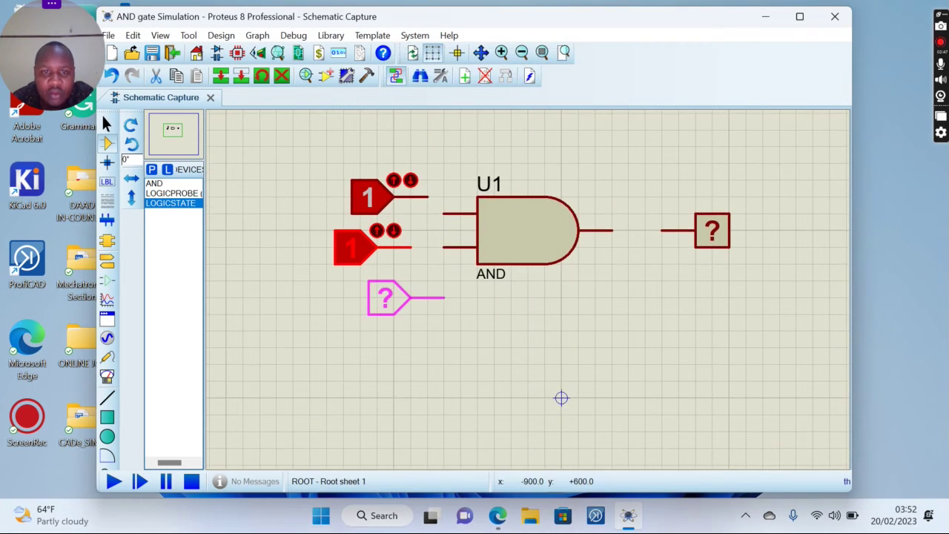
{"action": "left_click", "coordinate": [360, 245]}
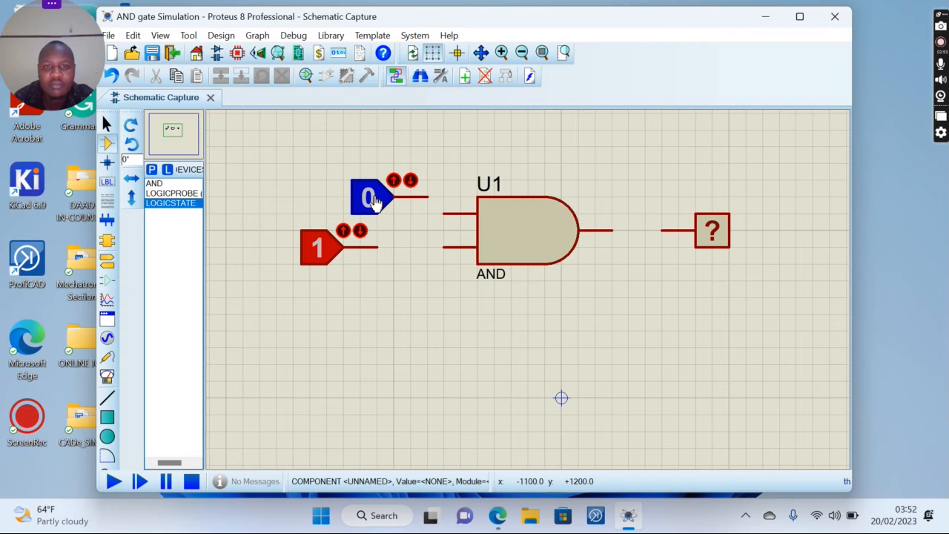
{"action": "left_click", "coordinate": [375, 197]}
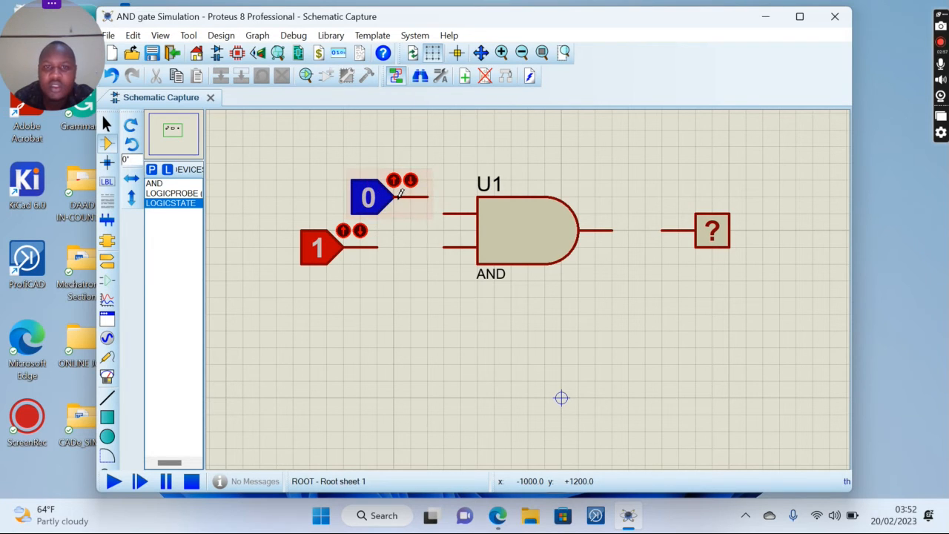
{"action": "right_click", "coordinate": [400, 197]}
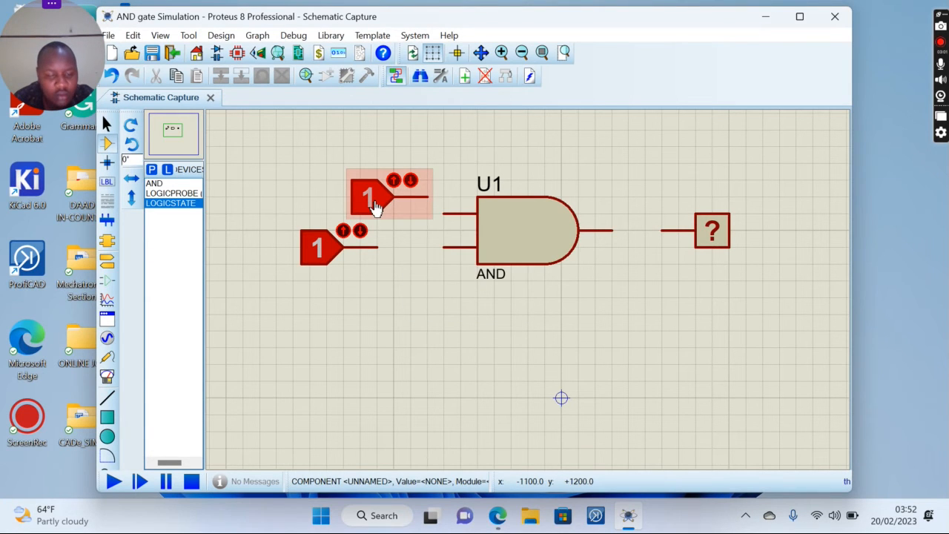
{"action": "right_click", "coordinate": [378, 208]}
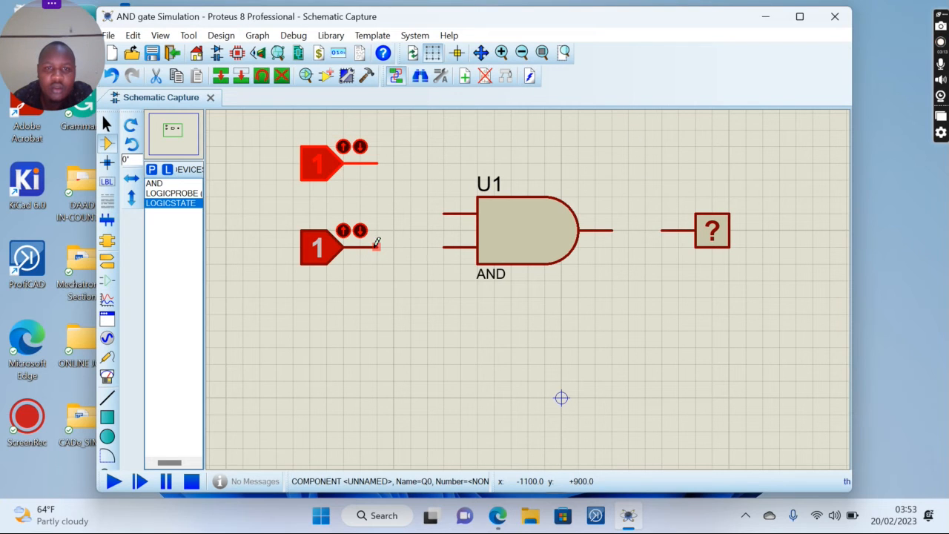
- Wire the lower source to the AND input, then toggle the upper and lower sources
{"action": "left_click_drag", "start_coordinate": [375, 247], "coordinate": [443, 247]}
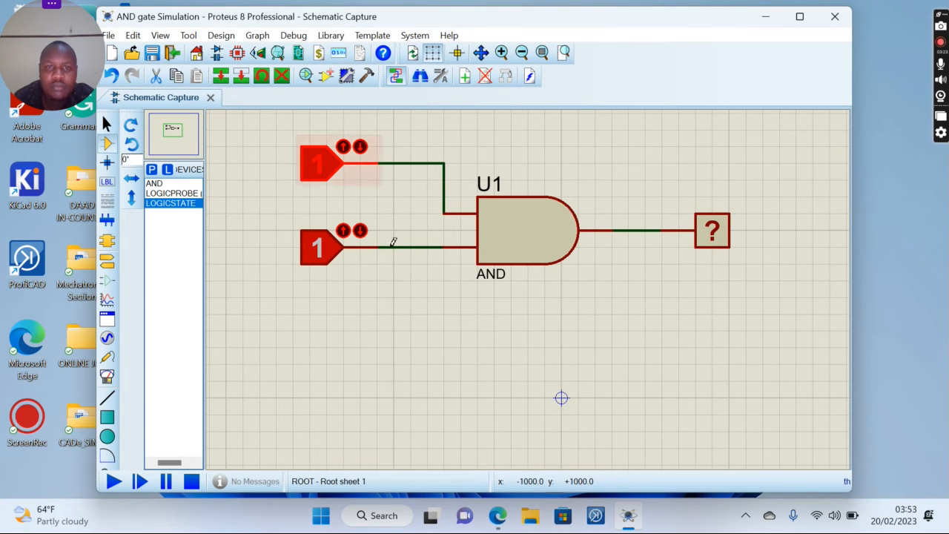
{"action": "mouse_move", "coordinate": [463, 326]}
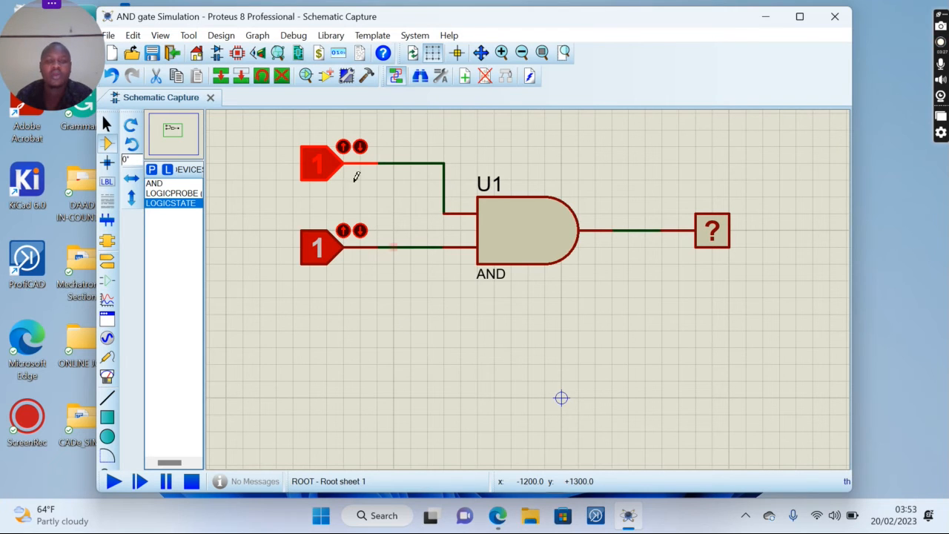
{"action": "double_click", "coordinate": [319, 162]}
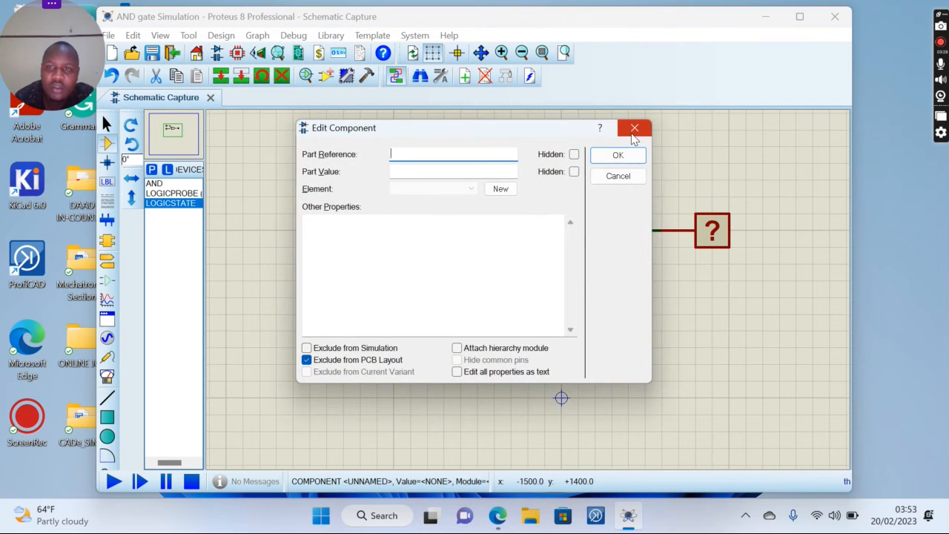
{"action": "left_click", "coordinate": [634, 127]}
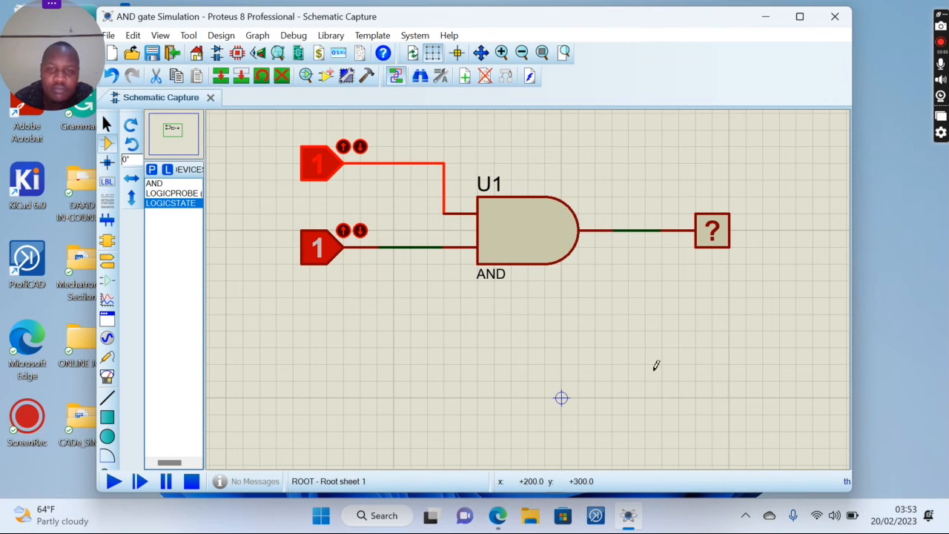
{"action": "left_click", "coordinate": [319, 163]}
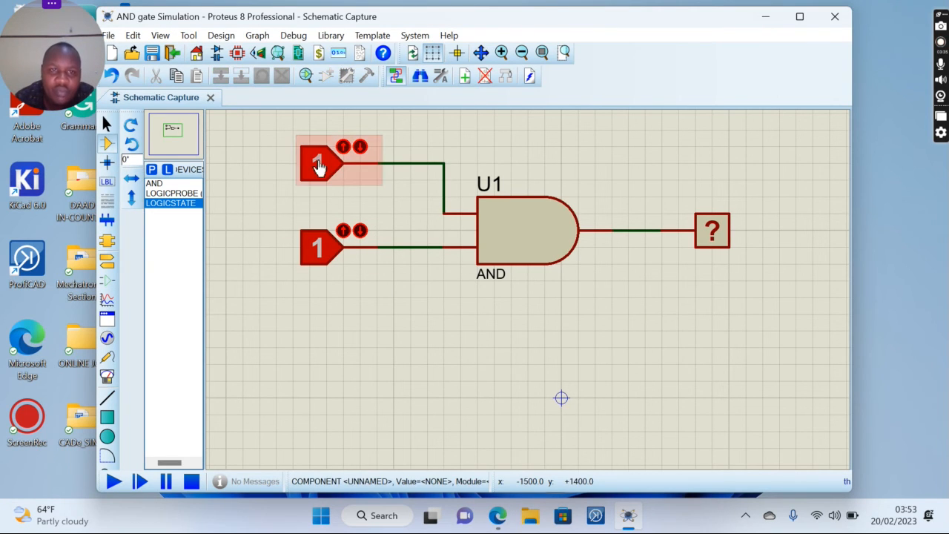
{"action": "left_click", "coordinate": [319, 163]}
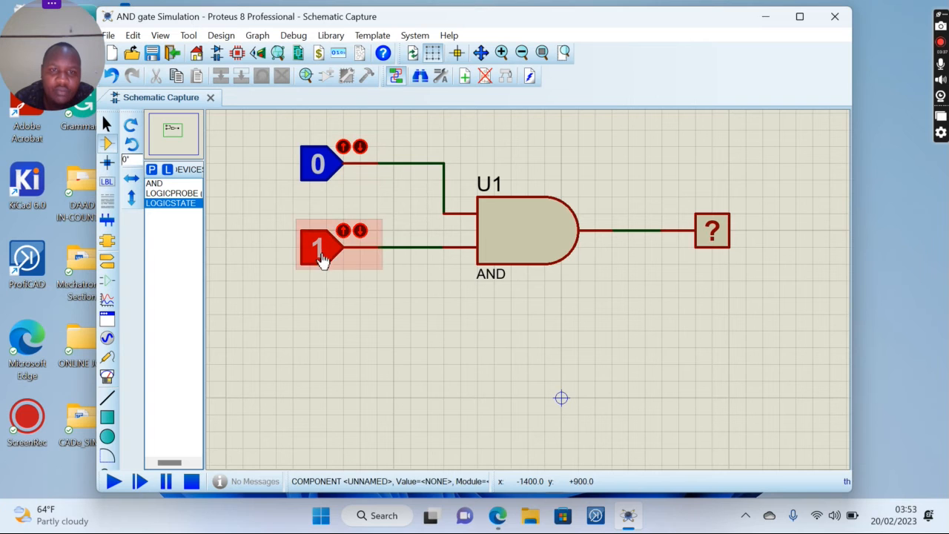
{"action": "left_click", "coordinate": [317, 247]}
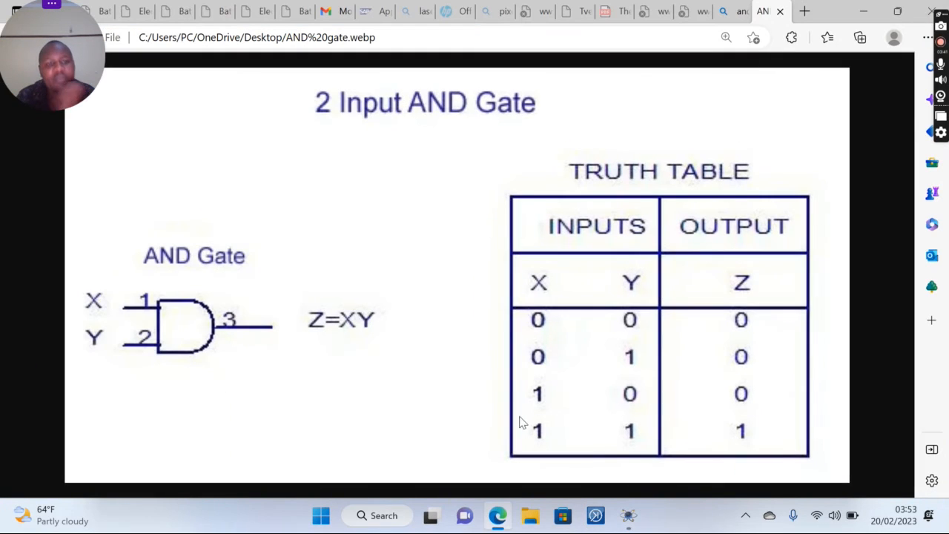
{"action": "mouse_move", "coordinate": [640, 322]}
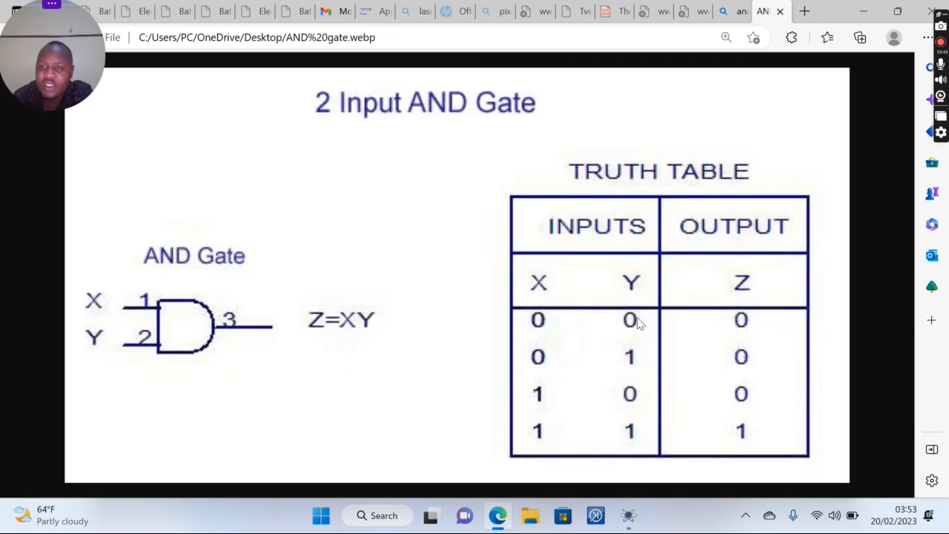
{"action": "mouse_move", "coordinate": [668, 354]}
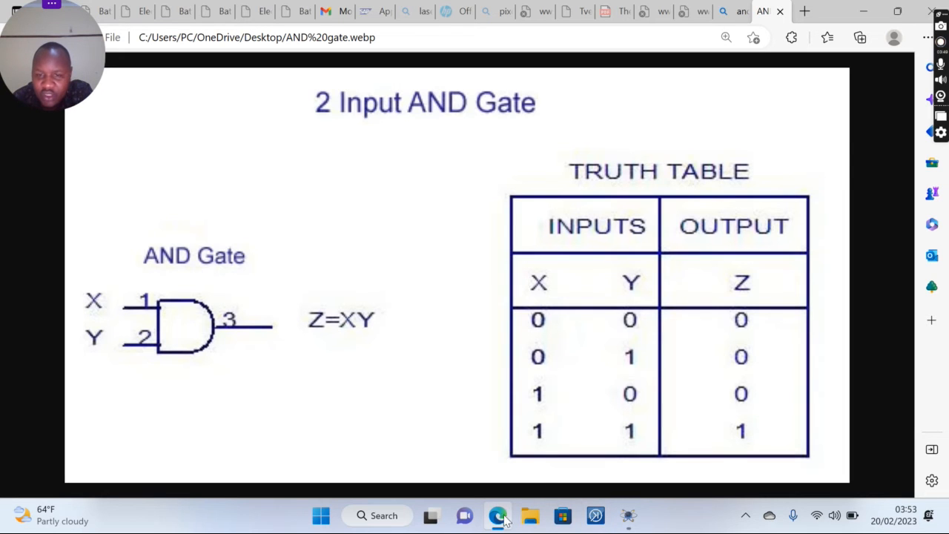
{"action": "mouse_move", "coordinate": [498, 516]}
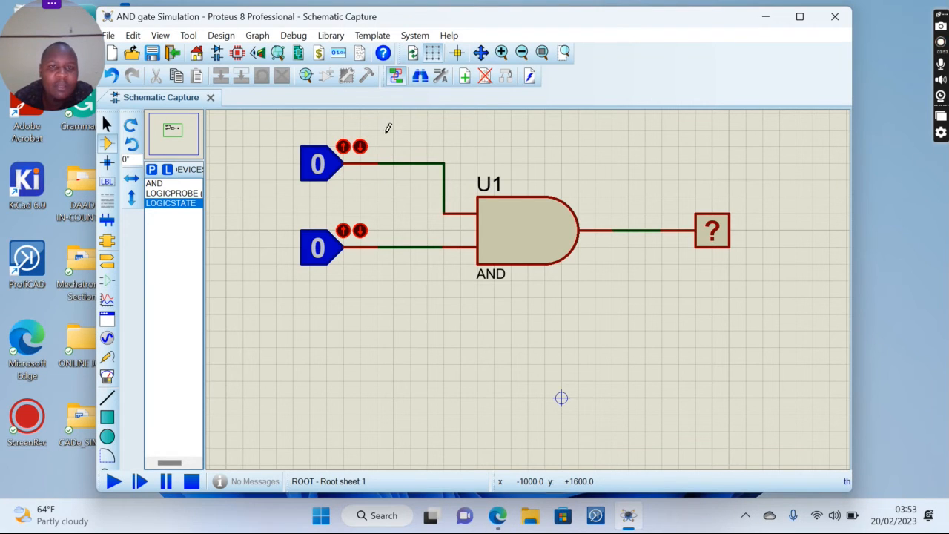
{"action": "mouse_move", "coordinate": [631, 88]}
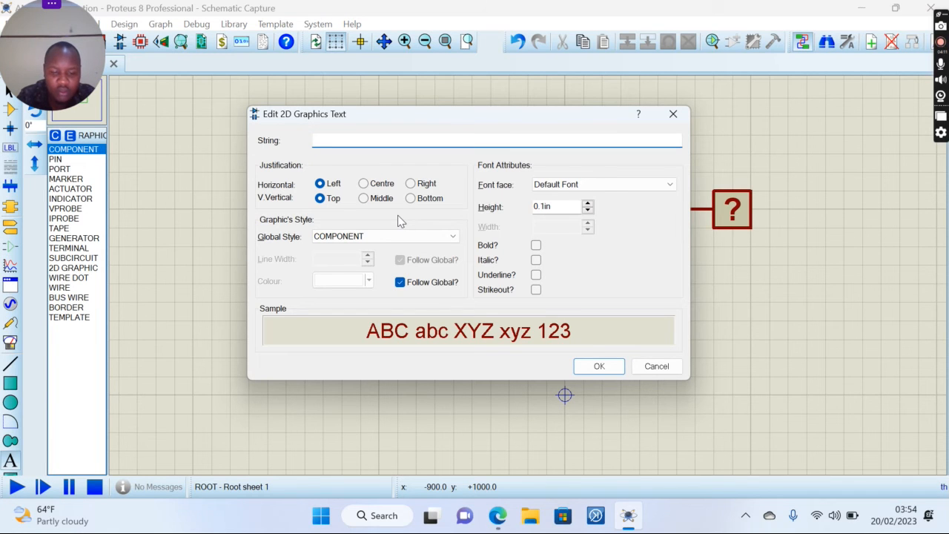
- Add the 2D text string 'Z' beside the output wire
{"action": "left_click", "coordinate": [655, 366]}
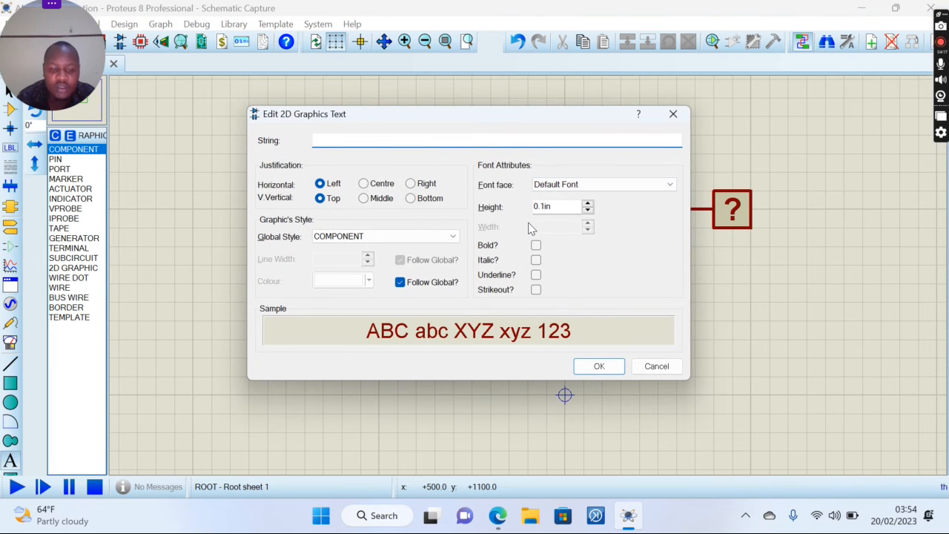
{"action": "type", "text": "Z"}
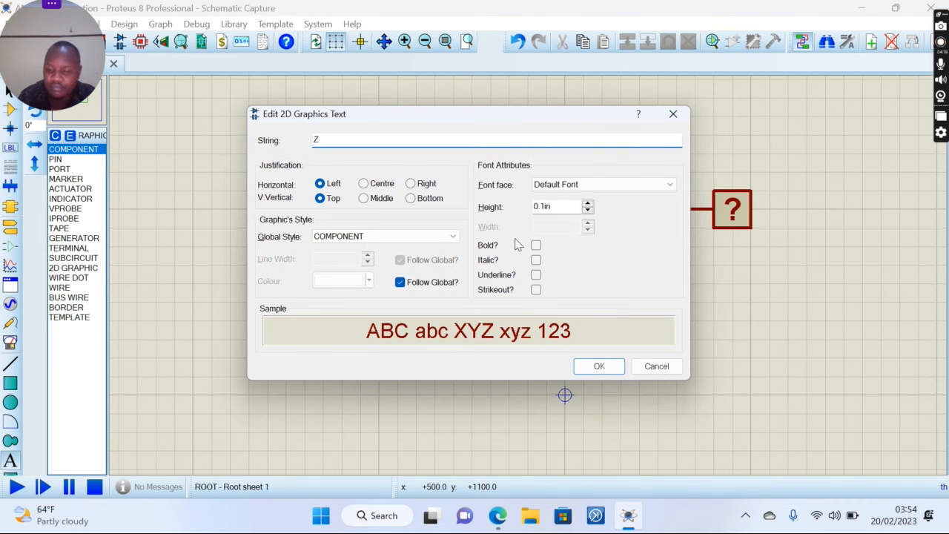
{"action": "left_click", "coordinate": [599, 365]}
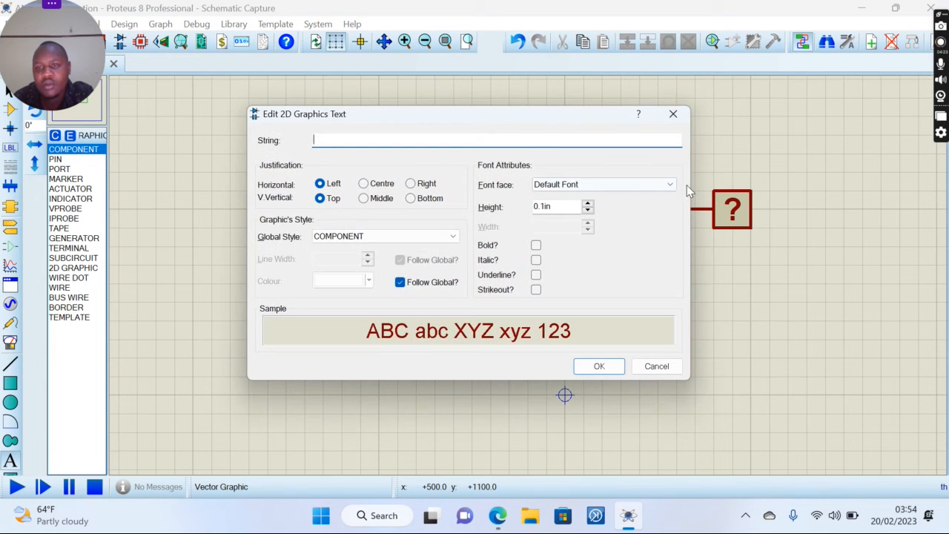
{"action": "left_click", "coordinate": [656, 366]}
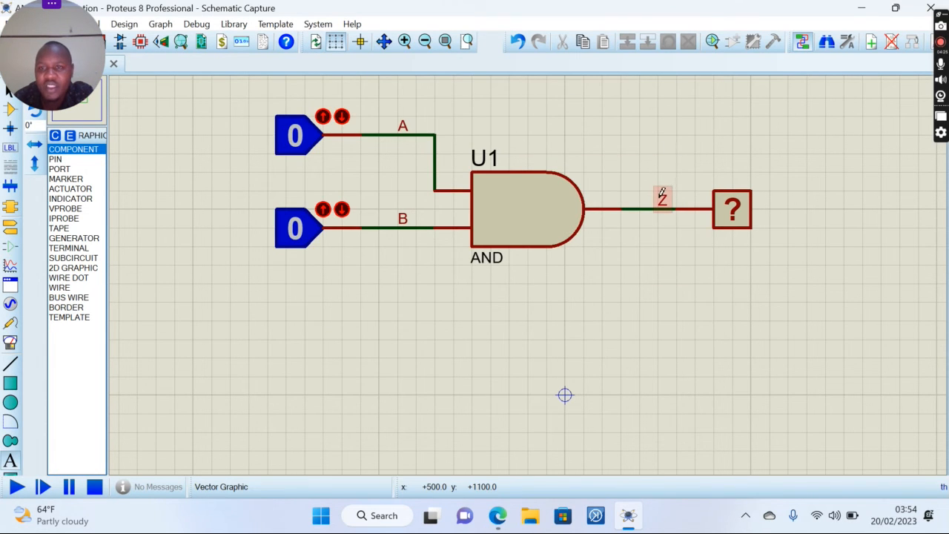
- Delete the loose Z text and the B wire label, then select the upper input
{"action": "right_click", "coordinate": [662, 199]}
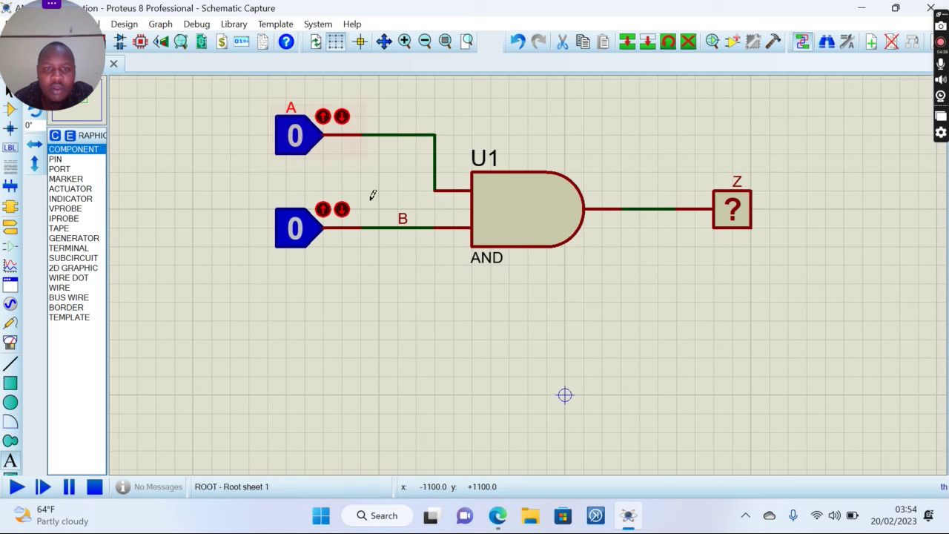
{"action": "right_click", "coordinate": [404, 218]}
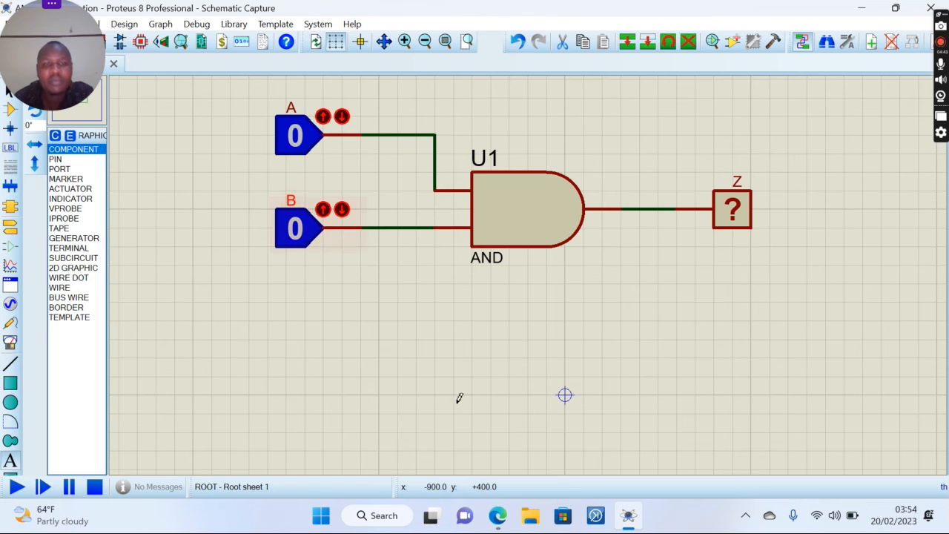
{"action": "mouse_move", "coordinate": [493, 425]}
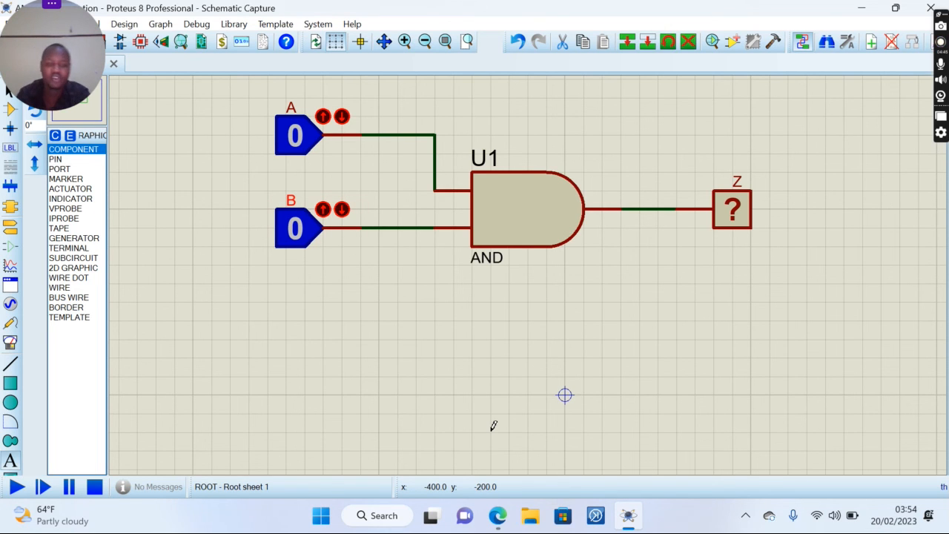
{"action": "mouse_move", "coordinate": [465, 267]}
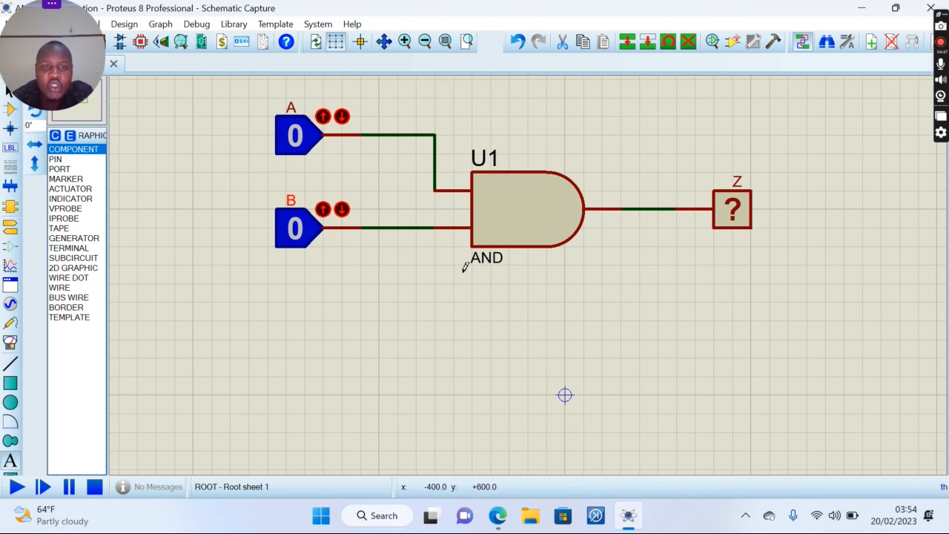
{"action": "left_click", "coordinate": [297, 136]}
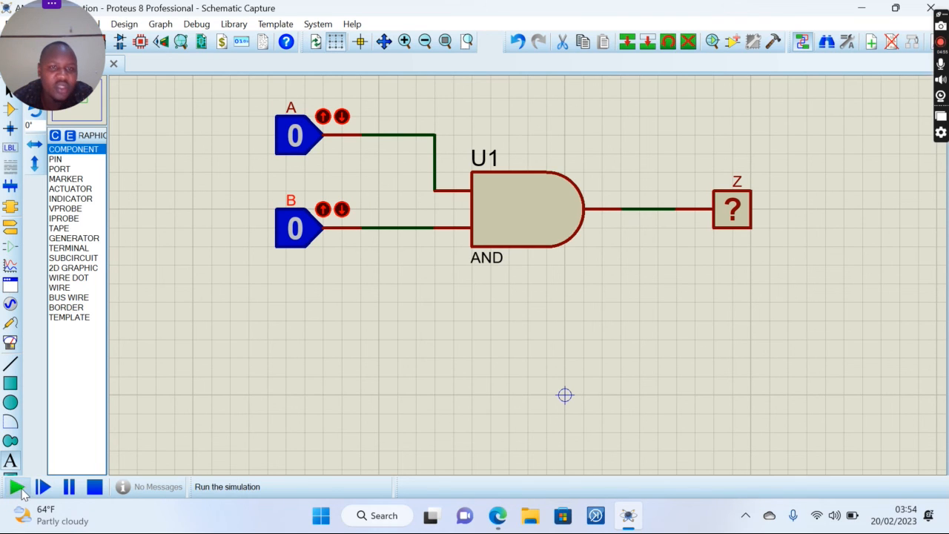
- Run the simulation, toggle input A through combinations, and bring up the Edge truth table
{"action": "left_click", "coordinate": [17, 486]}
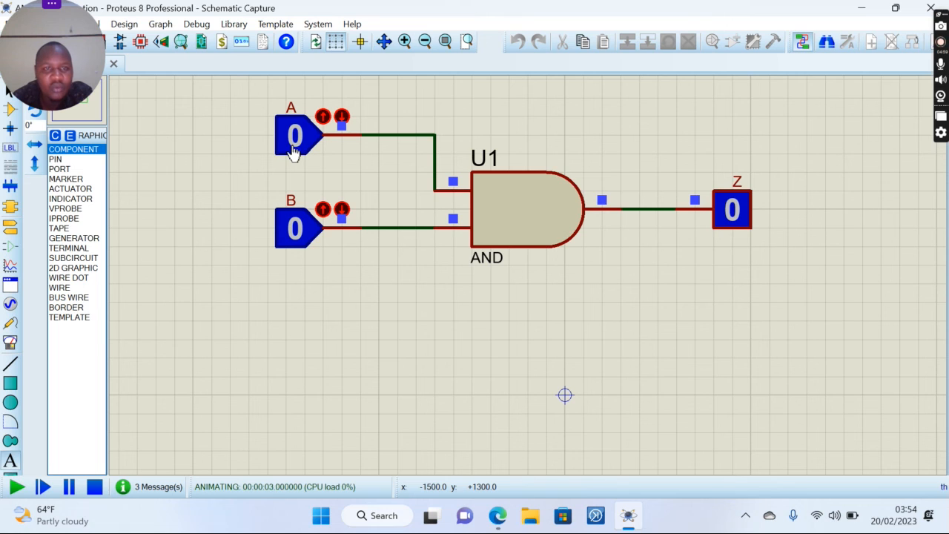
{"action": "left_click", "coordinate": [295, 135]}
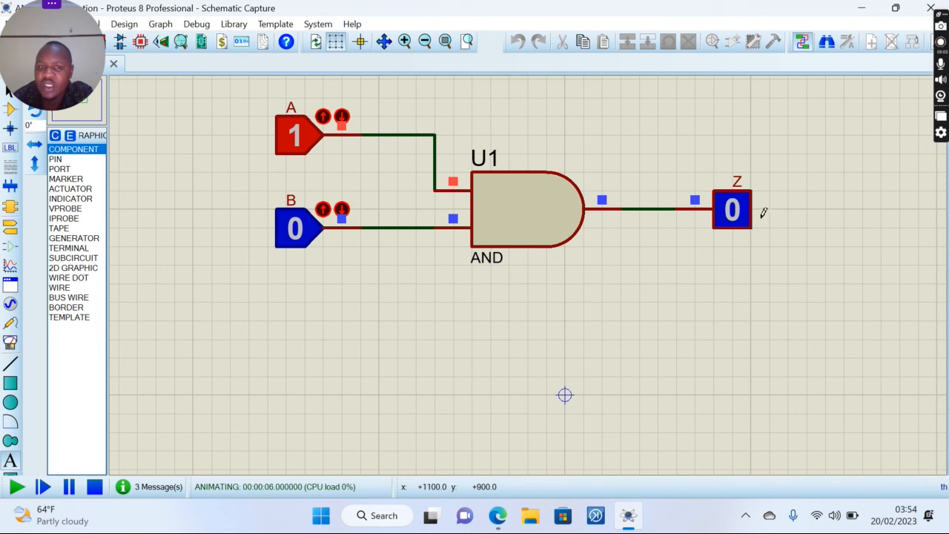
{"action": "left_click", "coordinate": [295, 135]}
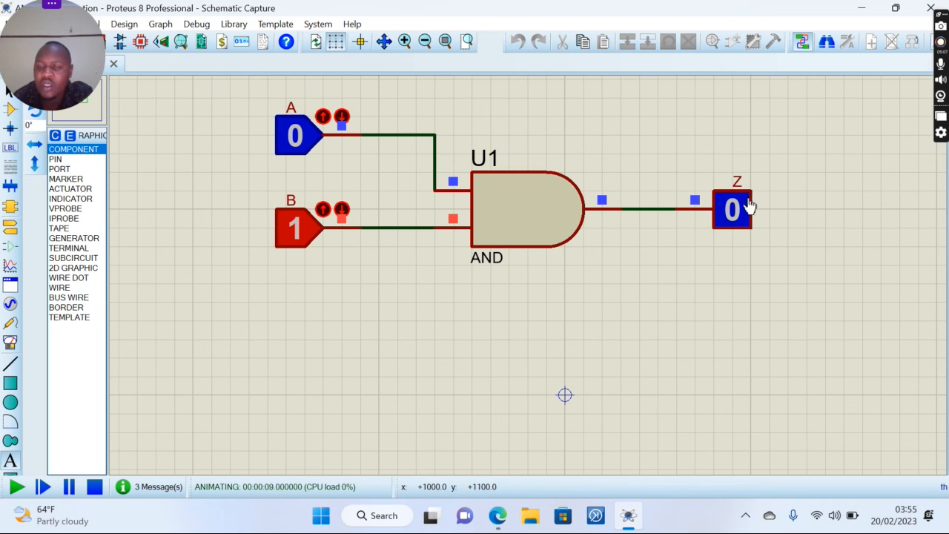
{"action": "mouse_move", "coordinate": [301, 137]}
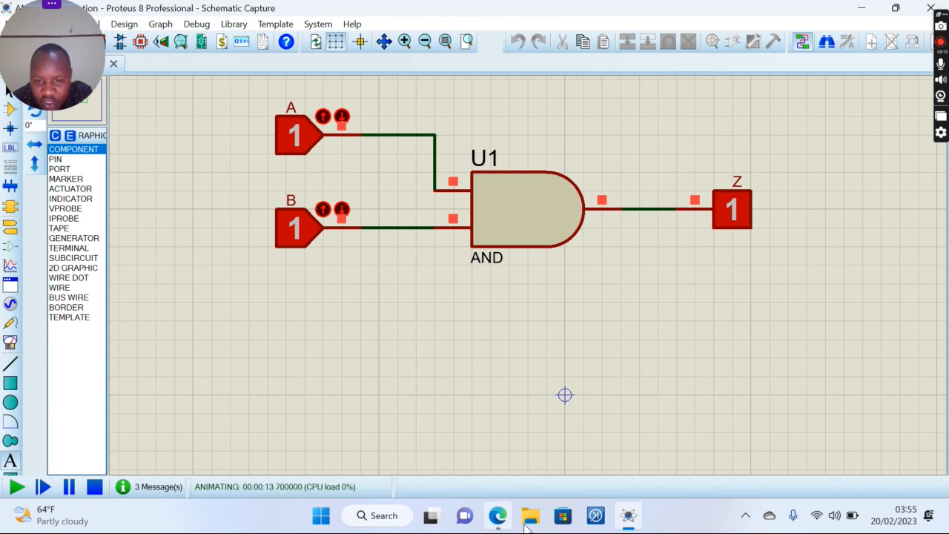
{"action": "left_click", "coordinate": [497, 516]}
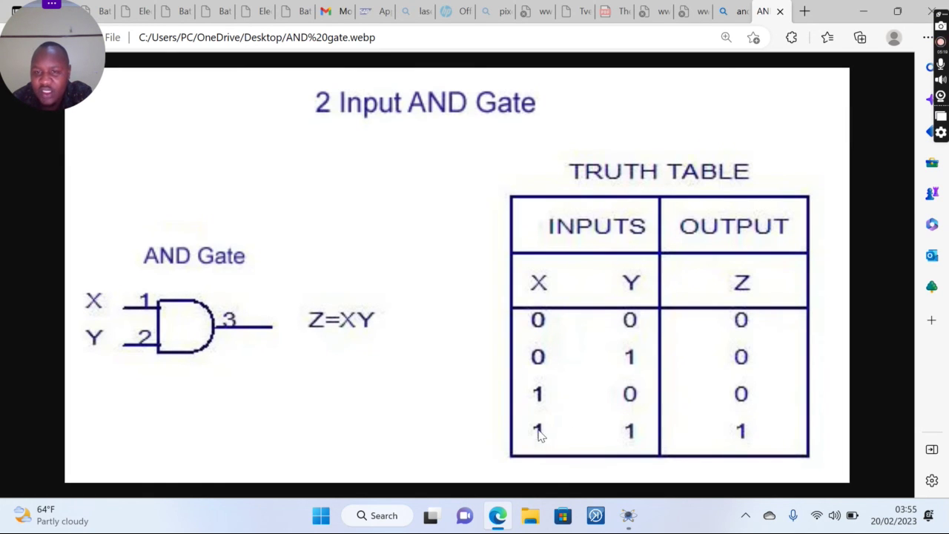
{"action": "mouse_move", "coordinate": [589, 402]}
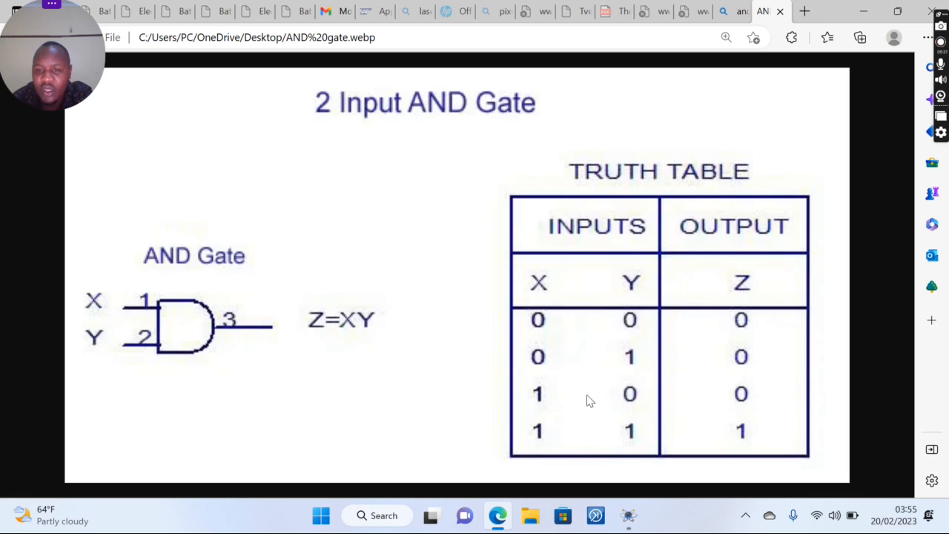
{"action": "mouse_move", "coordinate": [632, 436]}
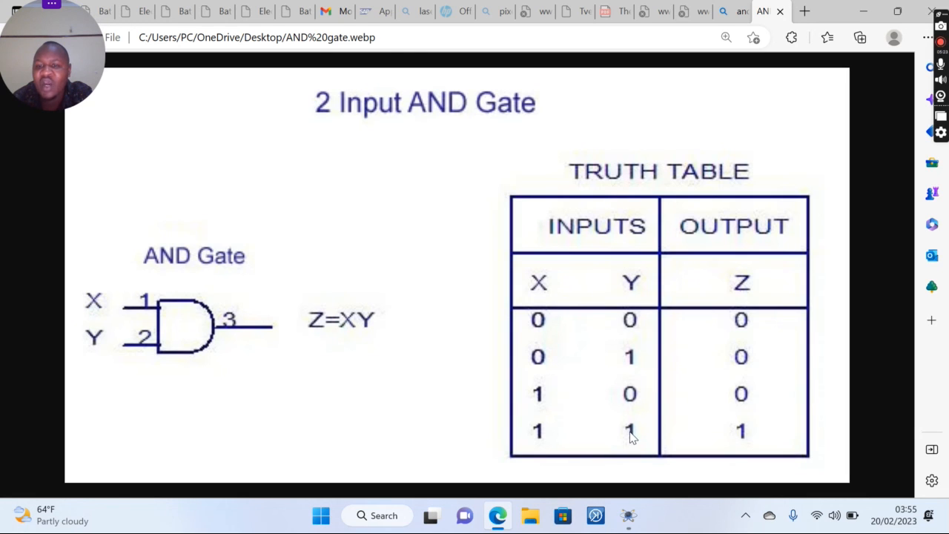
{"action": "mouse_move", "coordinate": [773, 376]}
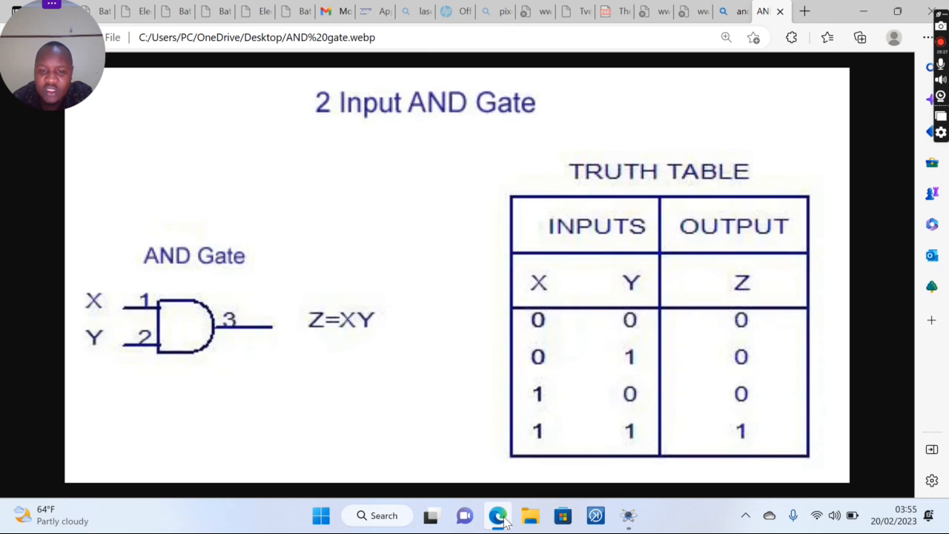
- Minimise the Edge truth table to show the simulating schematic with A, B, Z at 1
{"action": "left_click", "coordinate": [627, 516]}
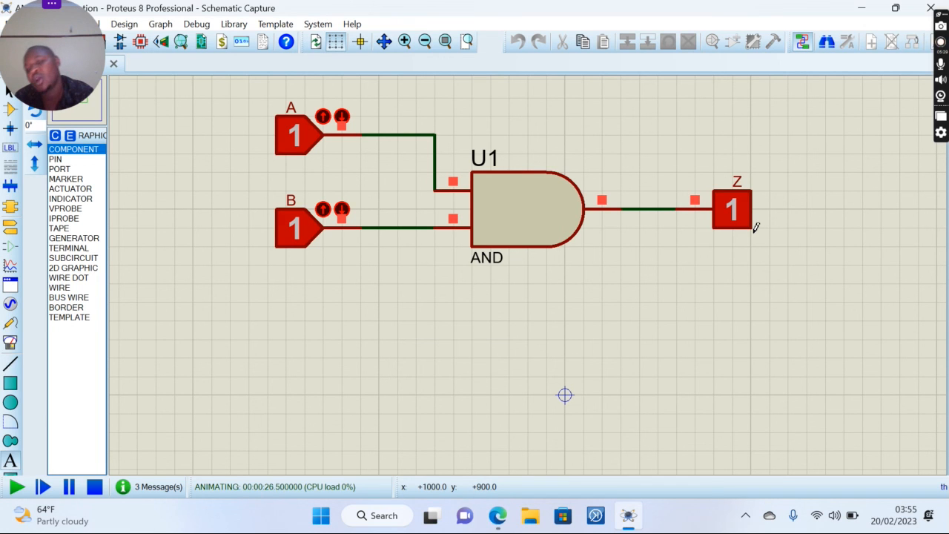
{"action": "mouse_move", "coordinate": [390, 198]}
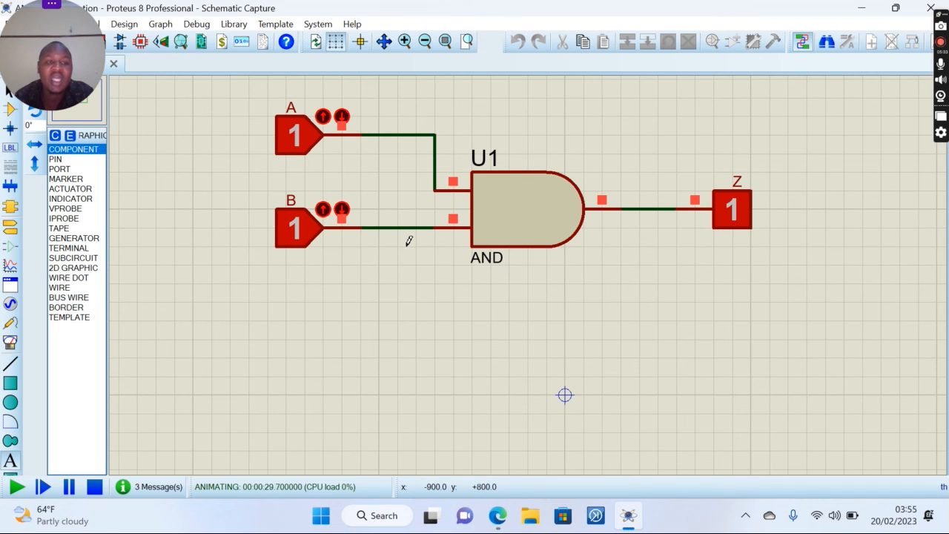
{"action": "mouse_move", "coordinate": [455, 362]}
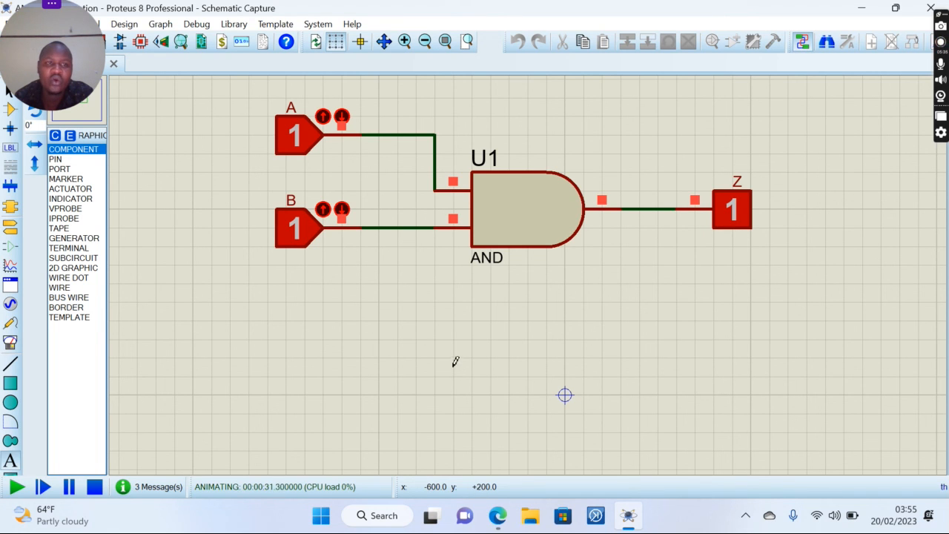
{"action": "mouse_move", "coordinate": [490, 319]}
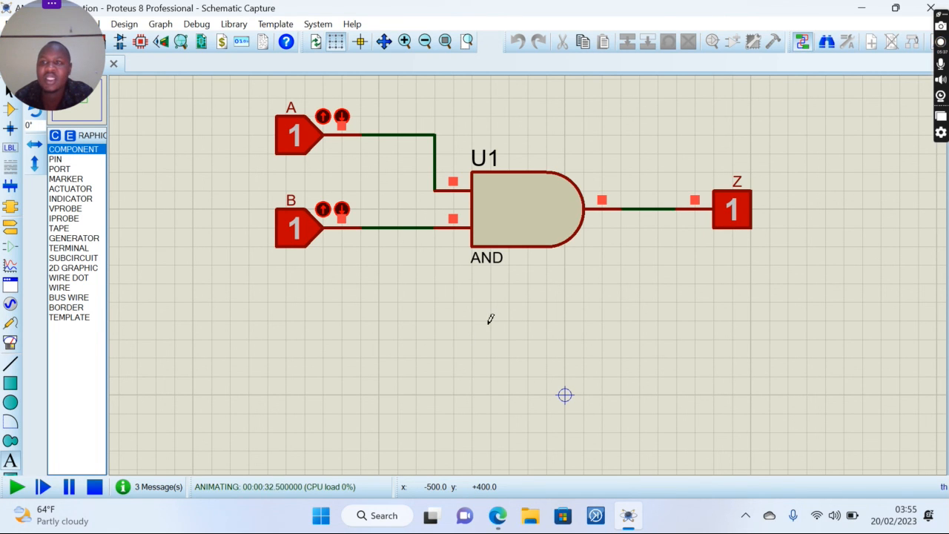